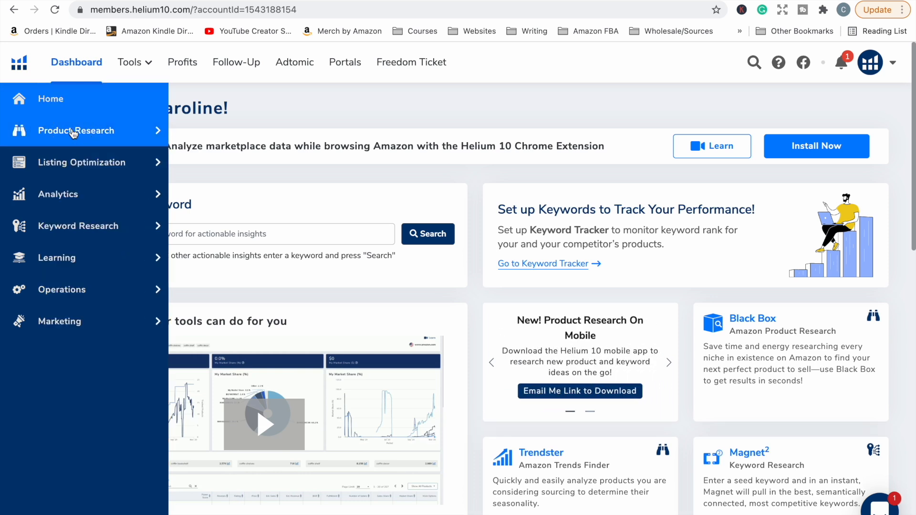
Step: Expand Product Research in the sidebar and launch Black Box with empty filters
{"action": "left_click", "coordinate": [76, 131]}
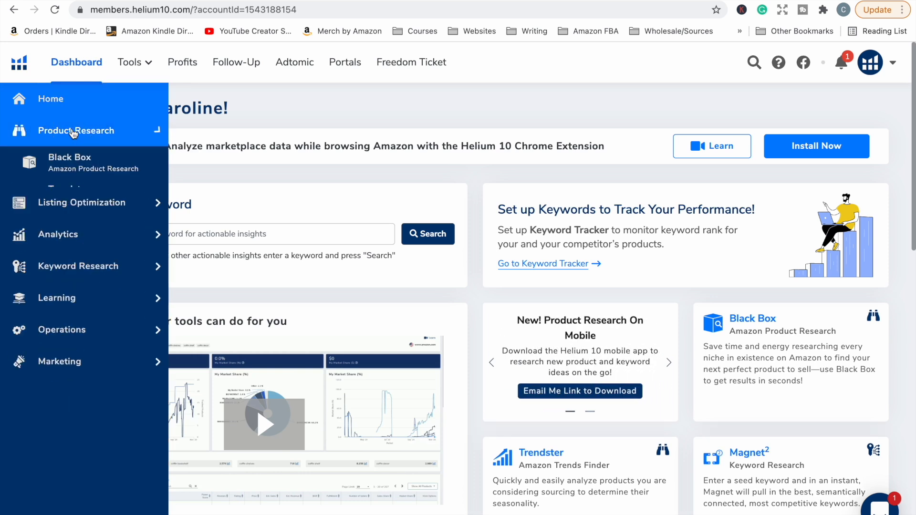
{"action": "left_click", "coordinate": [76, 131]}
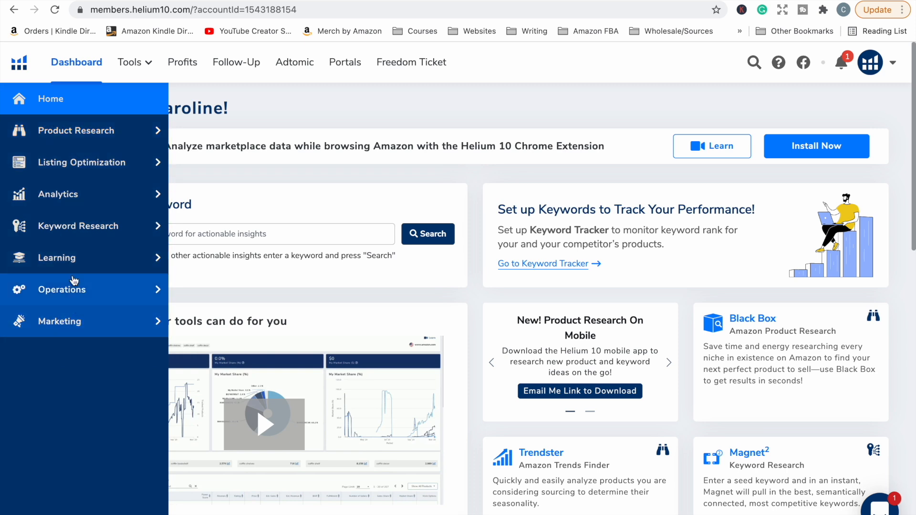
{"action": "mouse_move", "coordinate": [87, 140]}
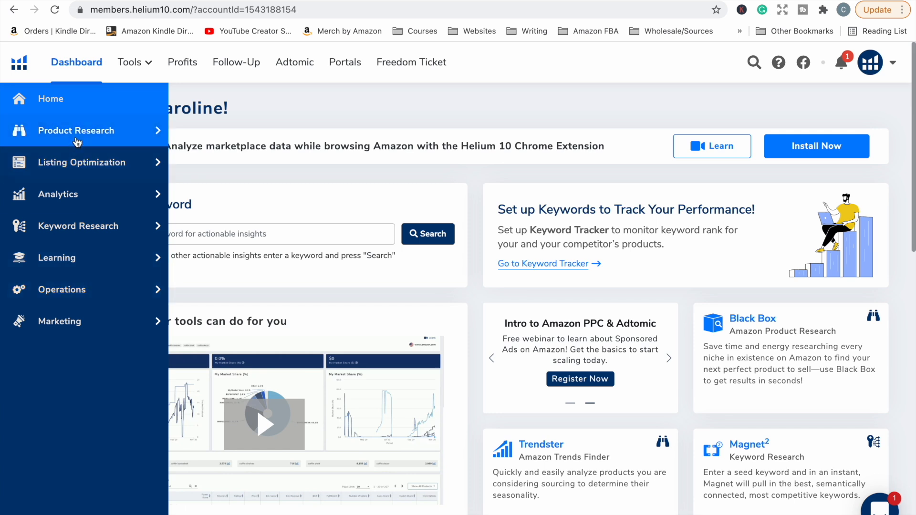
{"action": "left_click", "coordinate": [76, 130]}
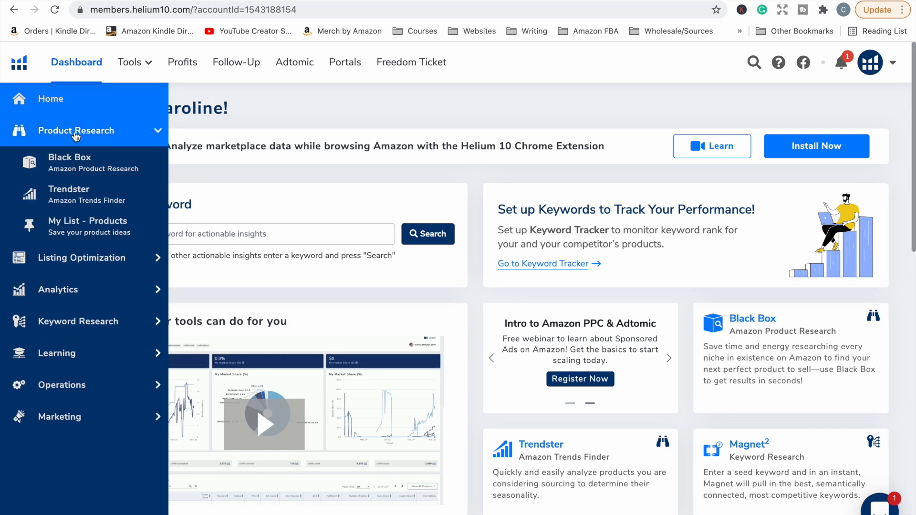
{"action": "left_click", "coordinate": [76, 162]}
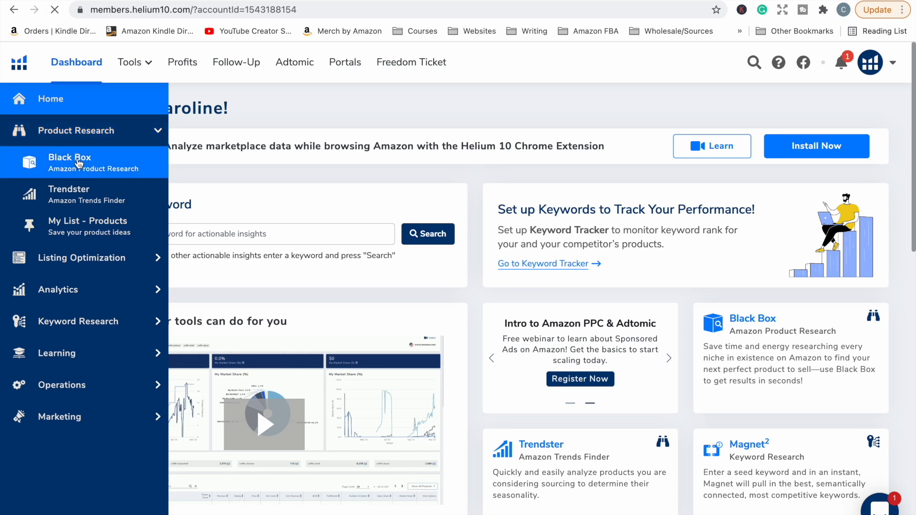
{"action": "left_click", "coordinate": [70, 162]}
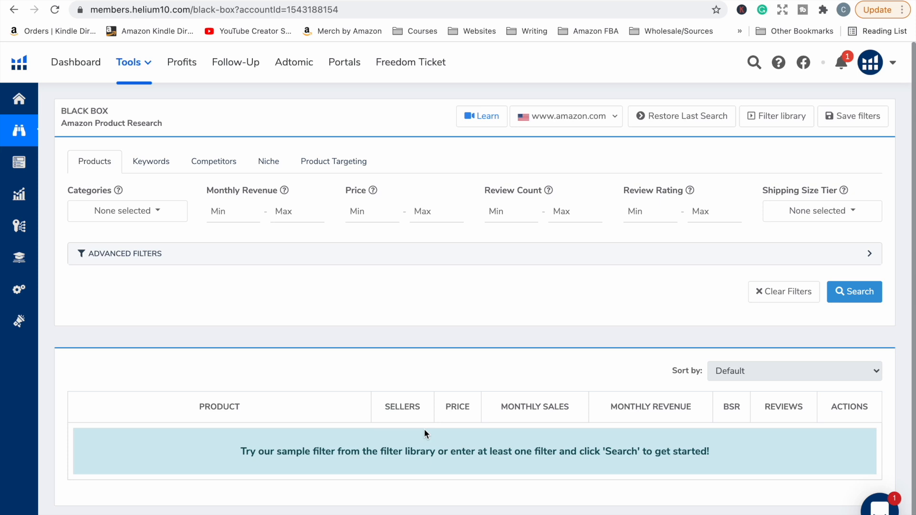
{"action": "mouse_move", "coordinate": [512, 248]}
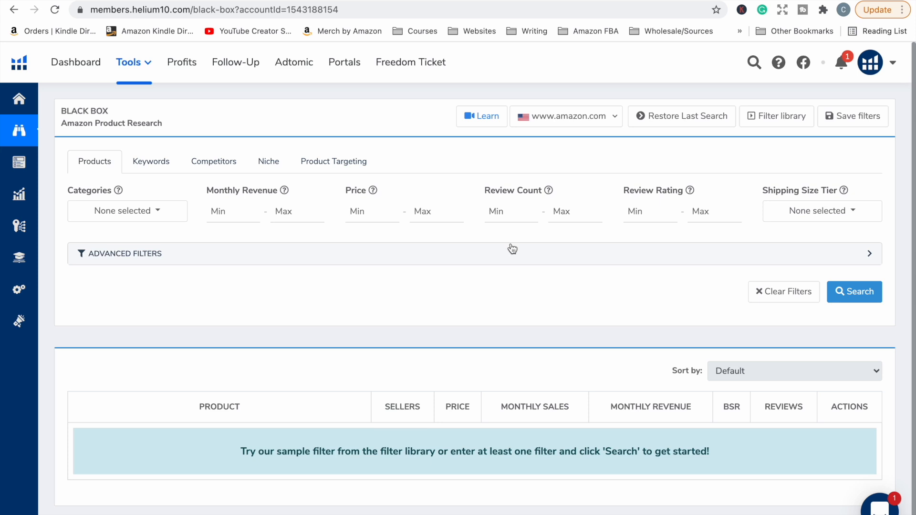
{"action": "mouse_move", "coordinate": [135, 269]}
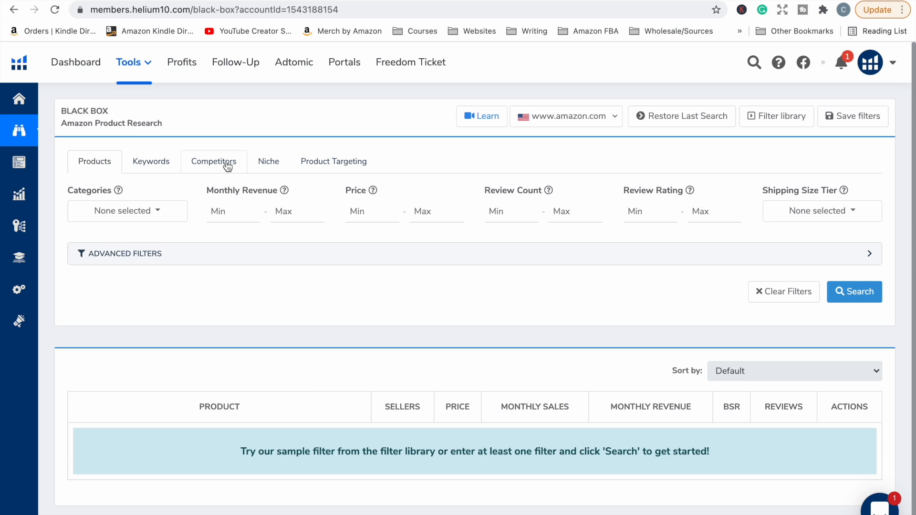
{"action": "mouse_move", "coordinate": [168, 161]}
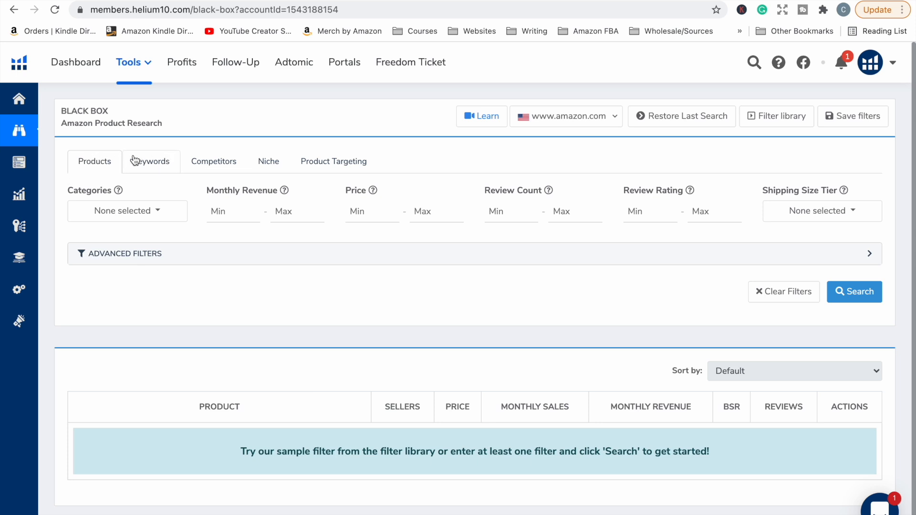
{"action": "mouse_move", "coordinate": [281, 159]}
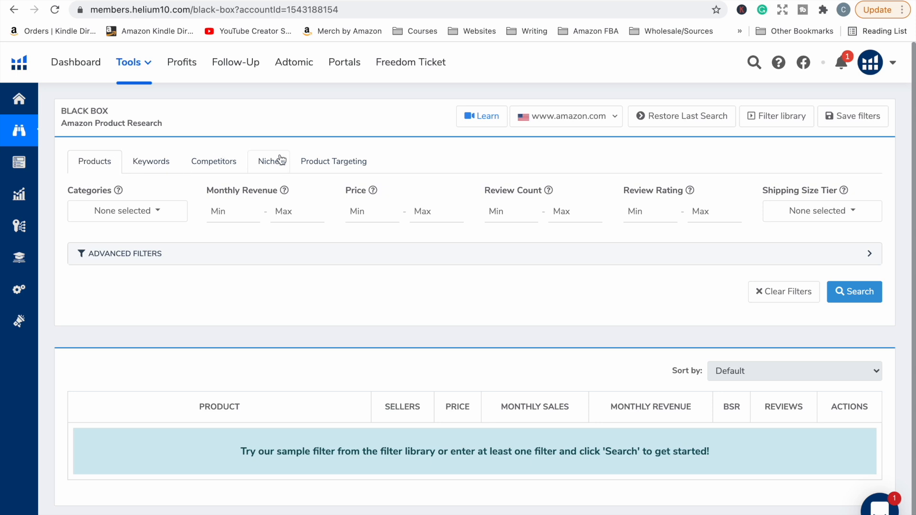
{"action": "mouse_move", "coordinate": [88, 178]}
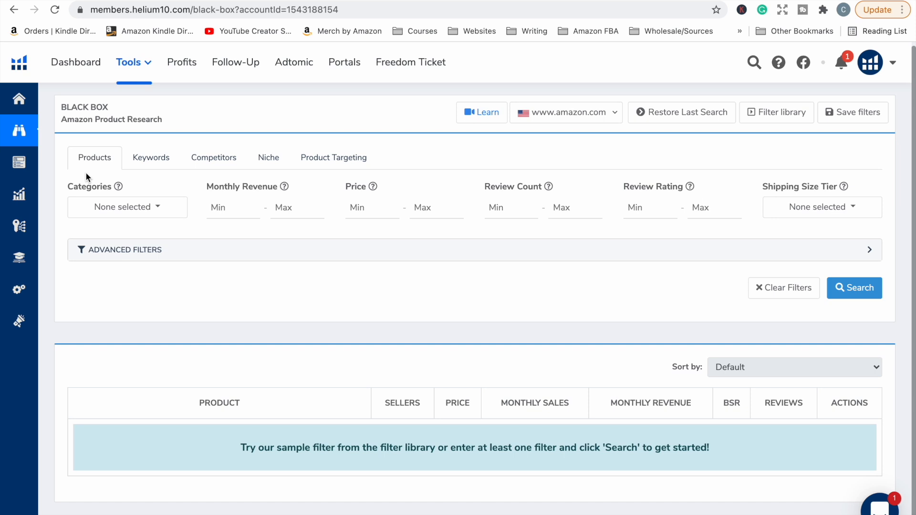
{"action": "mouse_move", "coordinate": [362, 202]}
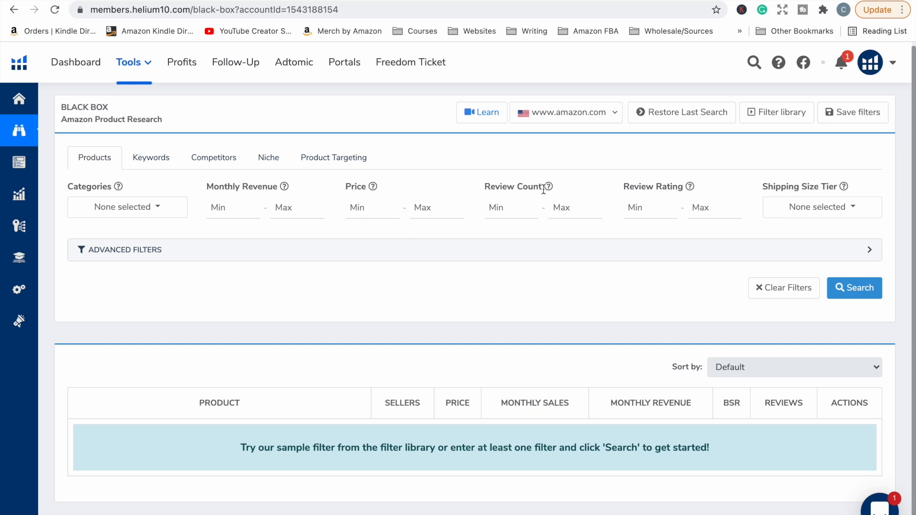
{"action": "mouse_move", "coordinate": [450, 207]}
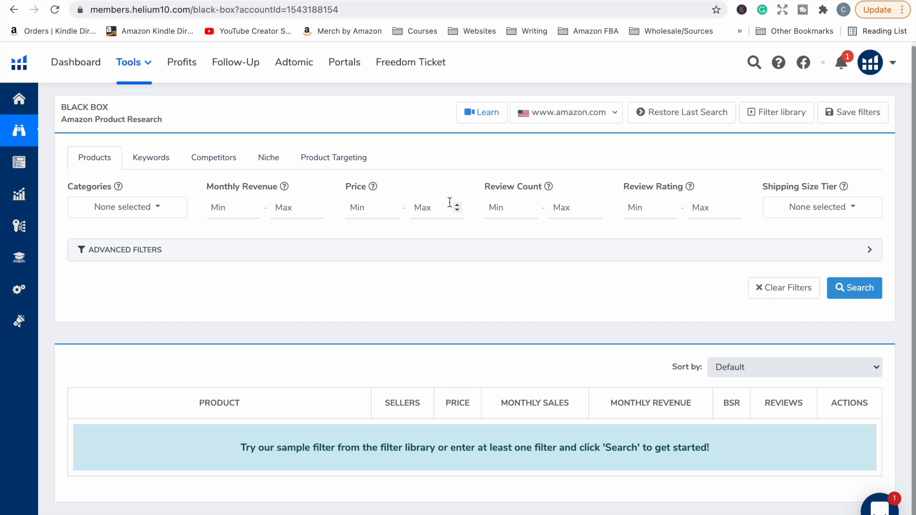
Step: Search Black Box for Books with Review Rating Max 4, returning 200+ products
{"action": "left_click", "coordinate": [127, 207]}
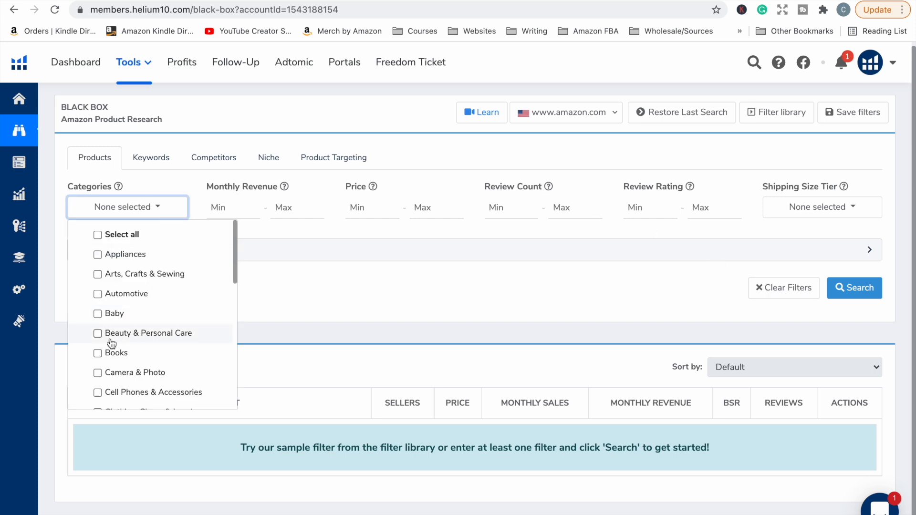
{"action": "left_click", "coordinate": [116, 352]}
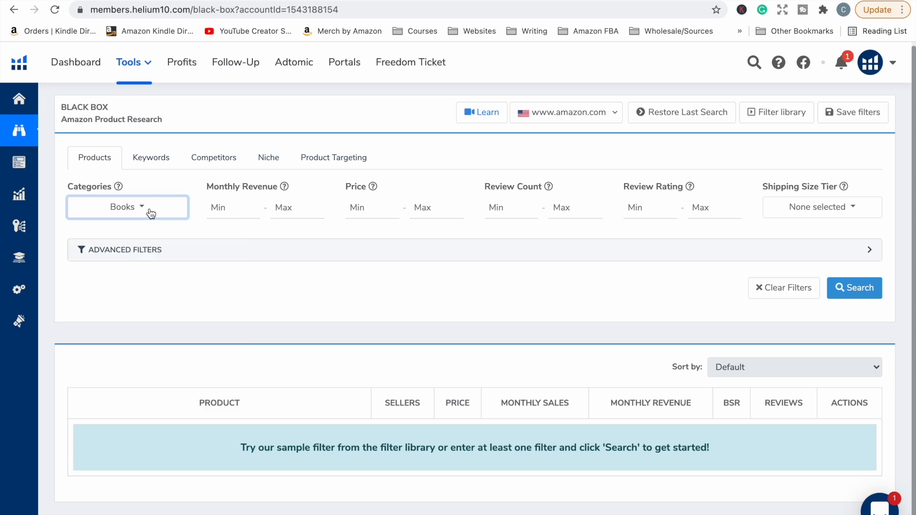
{"action": "mouse_move", "coordinate": [699, 207]}
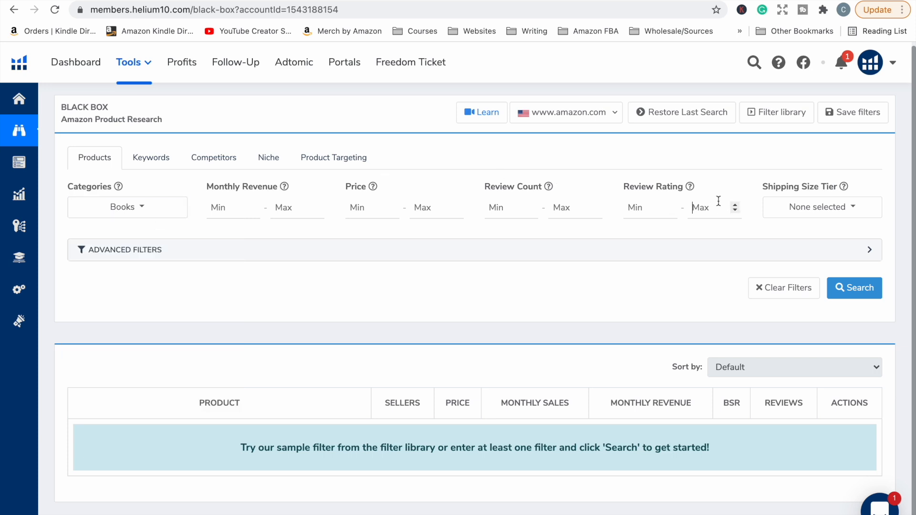
{"action": "type", "text": "4"}
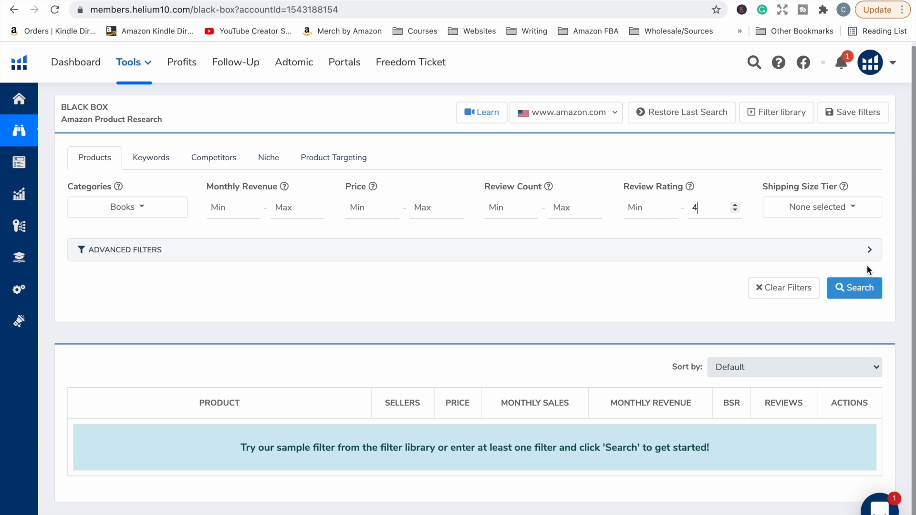
{"action": "left_click", "coordinate": [853, 287]}
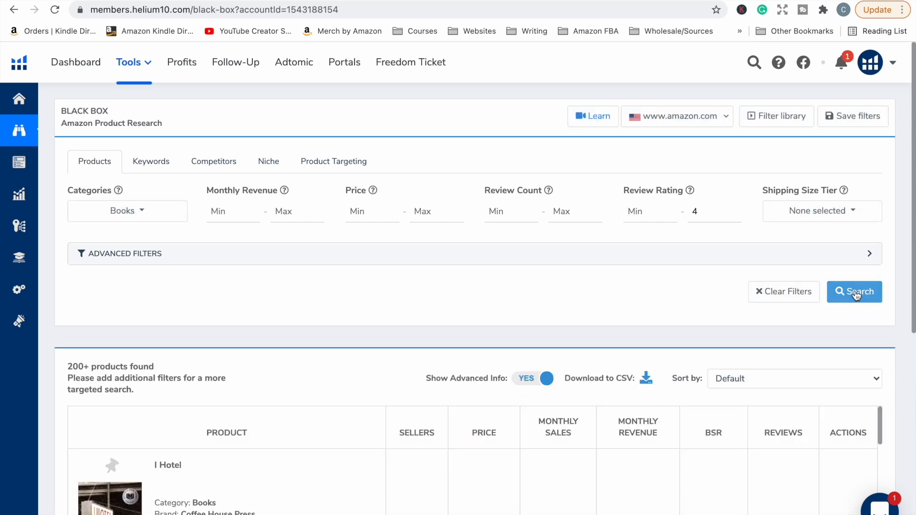
{"action": "scroll", "scroll_direction": "down", "scroll_amount": 3}
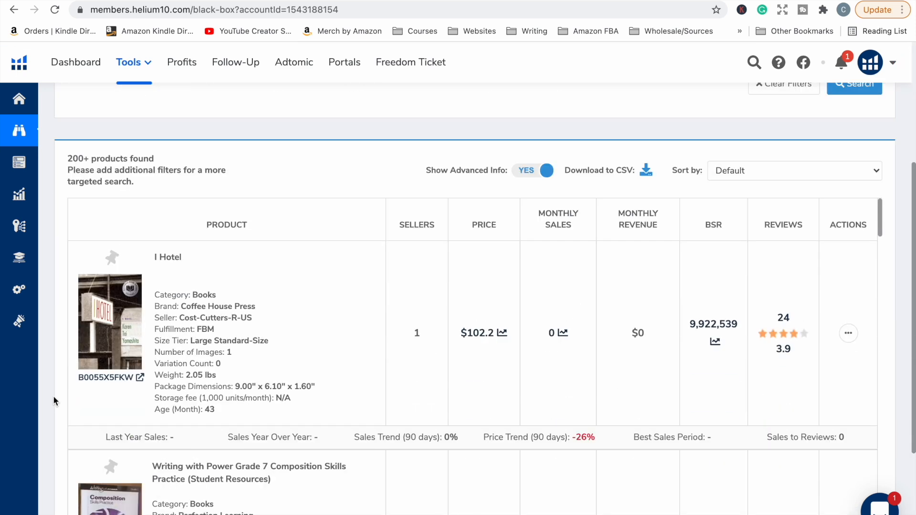
{"action": "scroll", "scroll_direction": "down", "scroll_amount": 3}
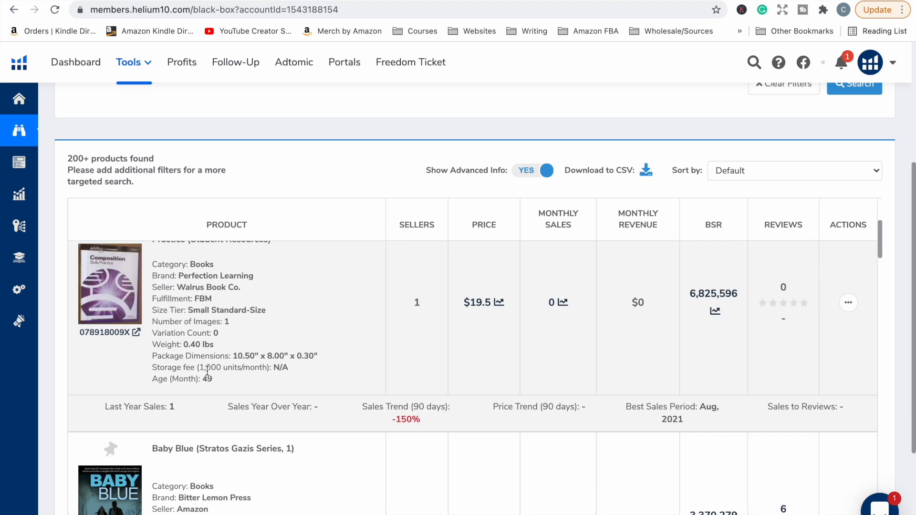
{"action": "scroll", "scroll_direction": "down", "scroll_amount": 3}
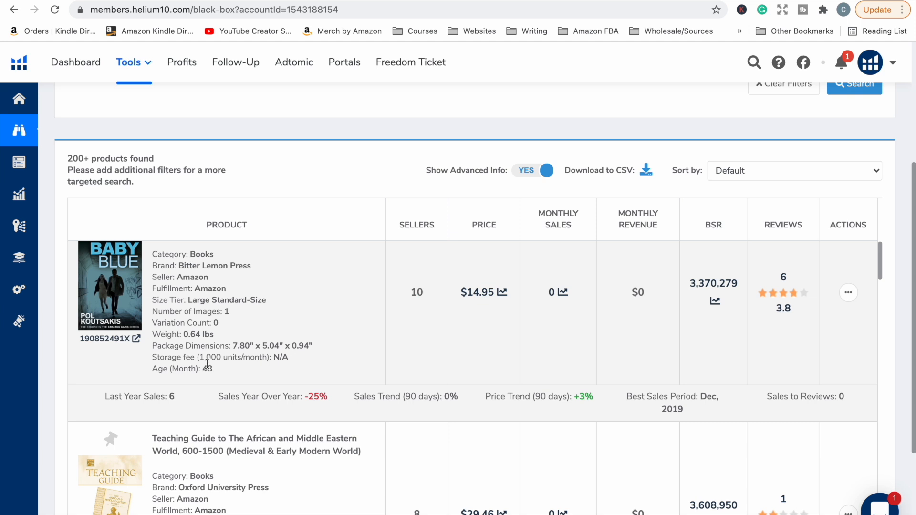
{"action": "scroll", "scroll_direction": "down", "scroll_amount": 3}
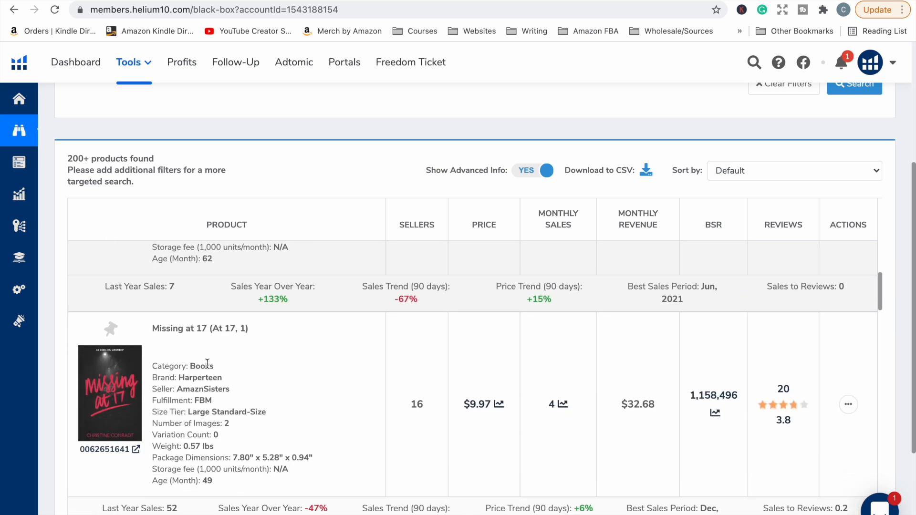
{"action": "scroll", "scroll_direction": "down", "scroll_amount": 3}
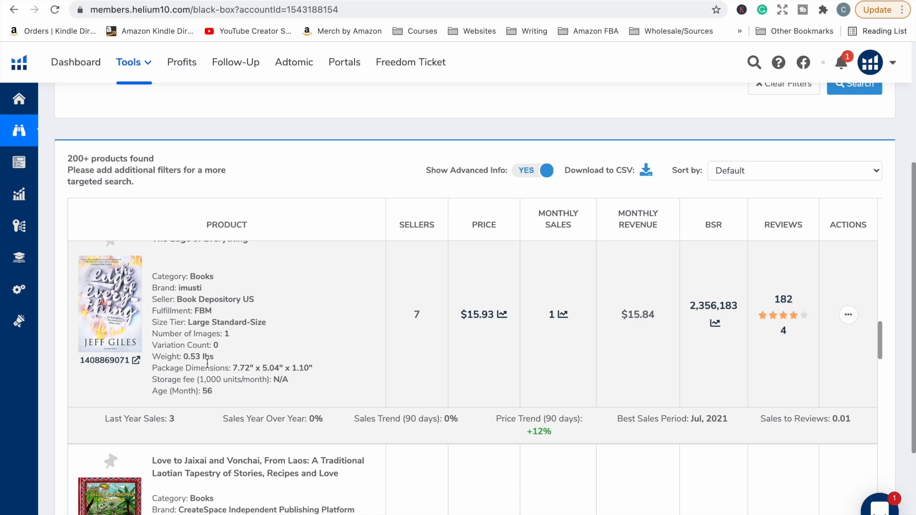
{"action": "scroll", "scroll_direction": "up", "scroll_amount": 3}
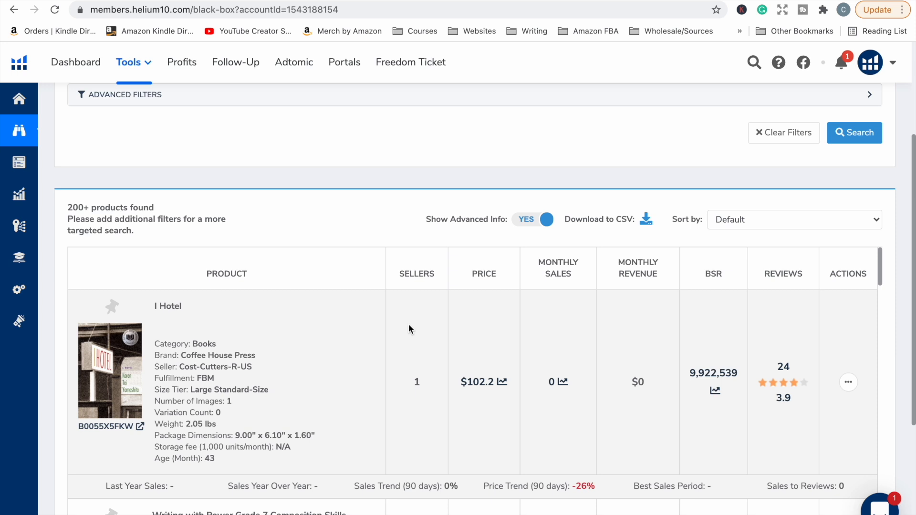
{"action": "scroll", "scroll_direction": "up", "scroll_amount": 3}
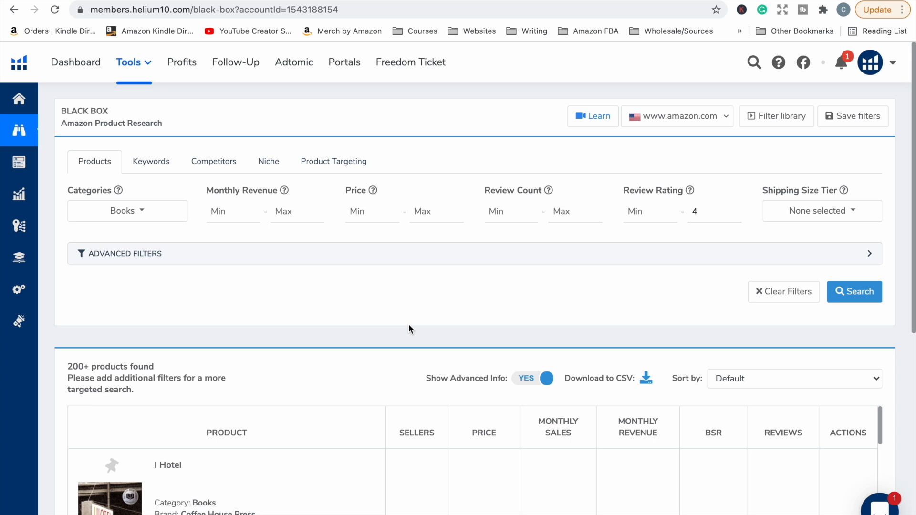
Step: Set Advanced Filters to Best Sellers Rank Max 200000 and Title Keyword 'journal'
{"action": "scroll", "scroll_direction": "down", "scroll_amount": 3}
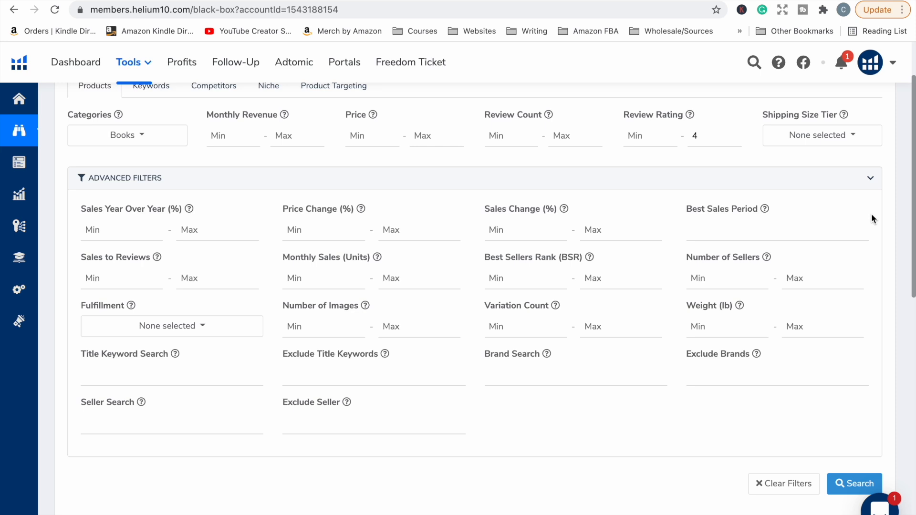
{"action": "mouse_move", "coordinate": [589, 314]}
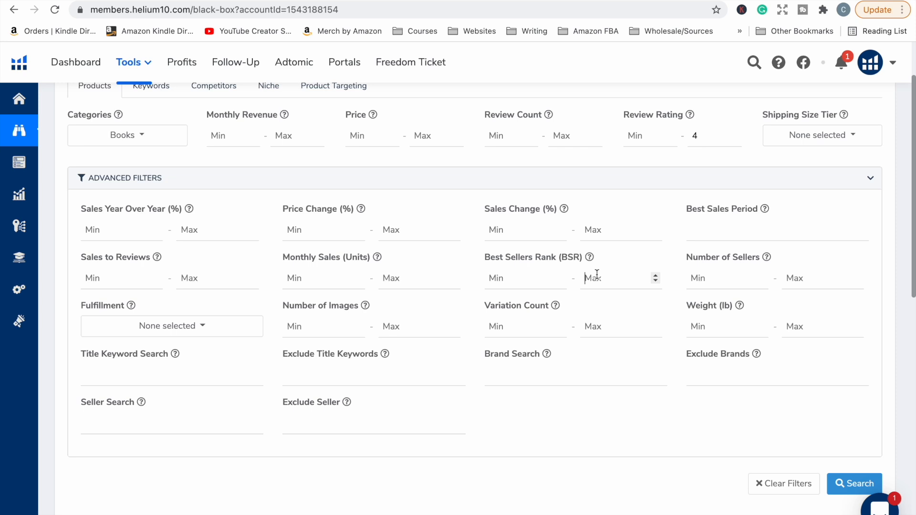
{"action": "type", "text": "200000"}
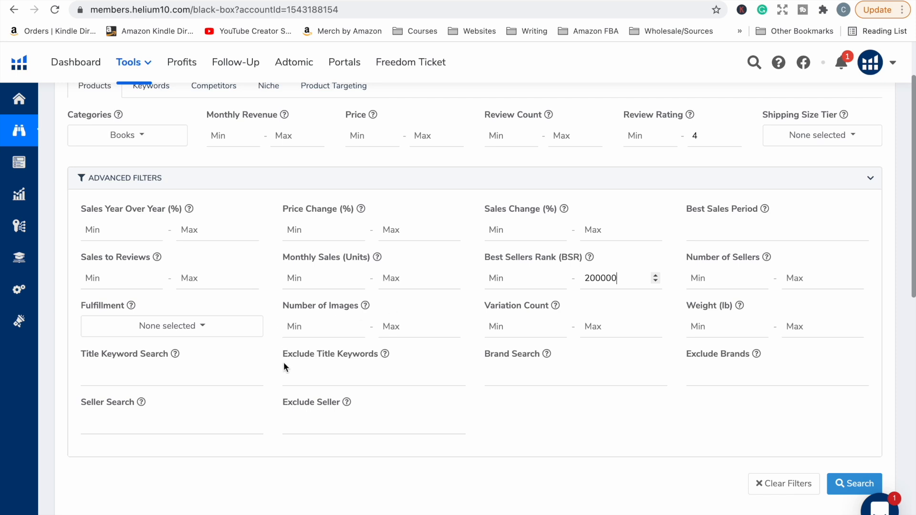
{"action": "left_click", "coordinate": [157, 373]}
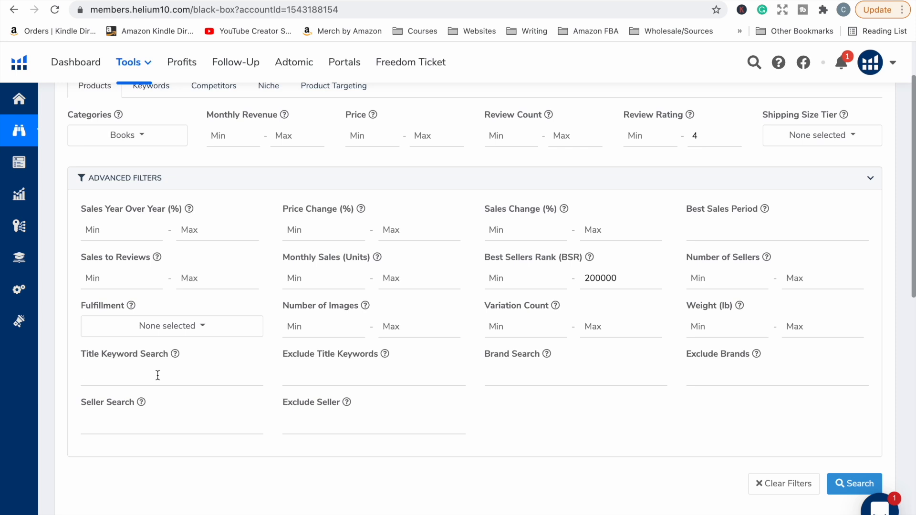
{"action": "type", "text": "journal"}
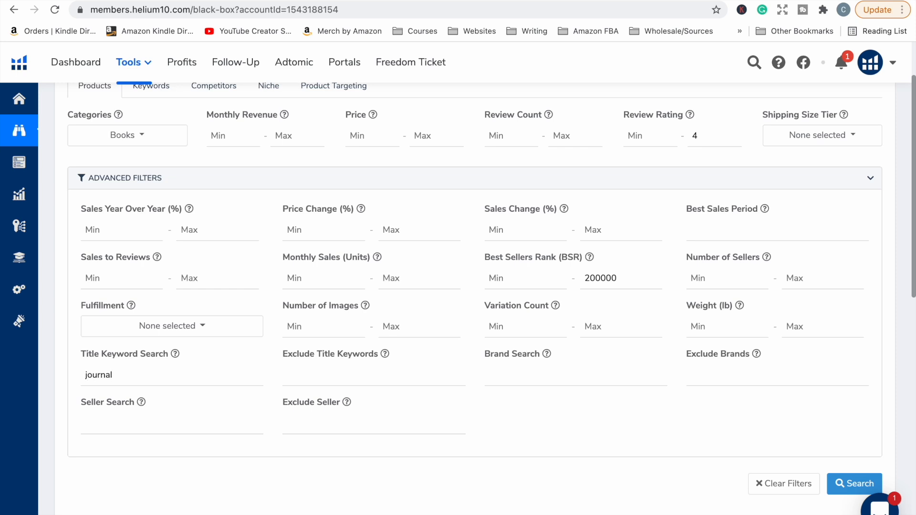
{"action": "mouse_move", "coordinate": [854, 483]}
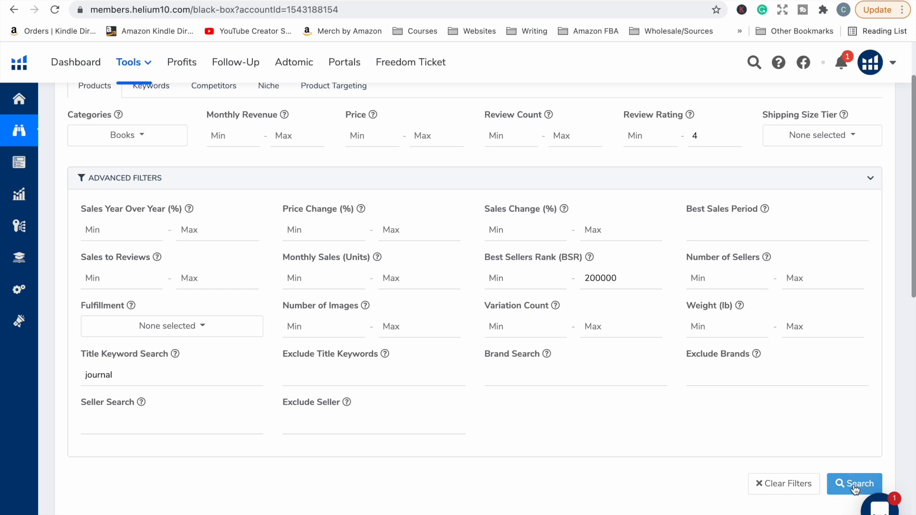
{"action": "left_click", "coordinate": [853, 484]}
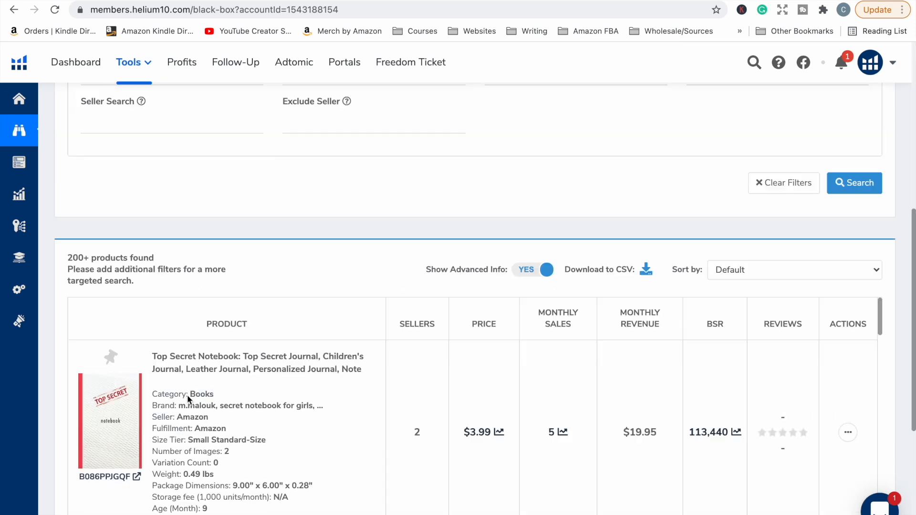
{"action": "scroll", "scroll_direction": "down", "scroll_amount": 3}
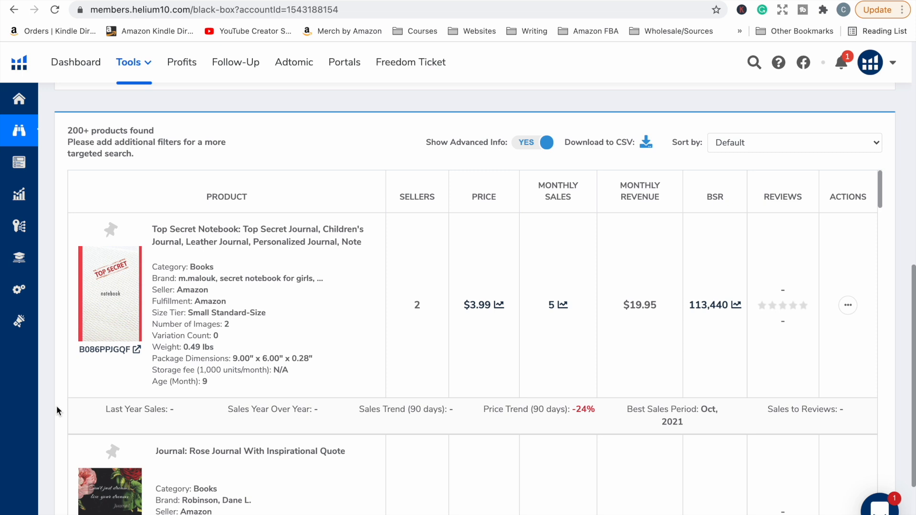
{"action": "mouse_move", "coordinate": [547, 304]}
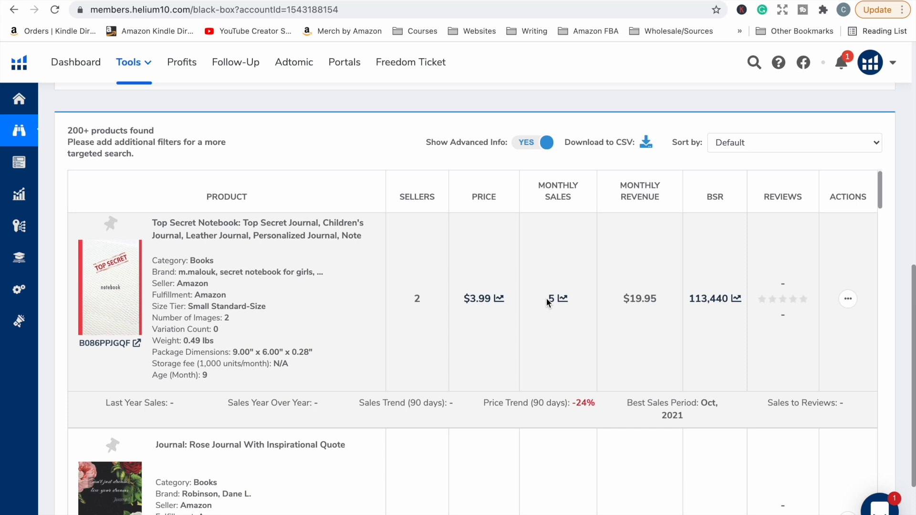
{"action": "mouse_move", "coordinate": [571, 320]}
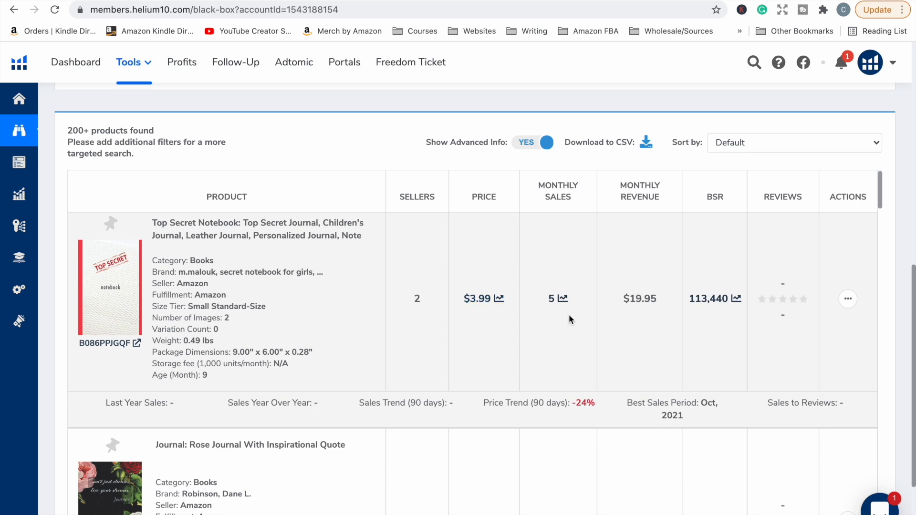
{"action": "scroll", "scroll_direction": "down", "scroll_amount": 3}
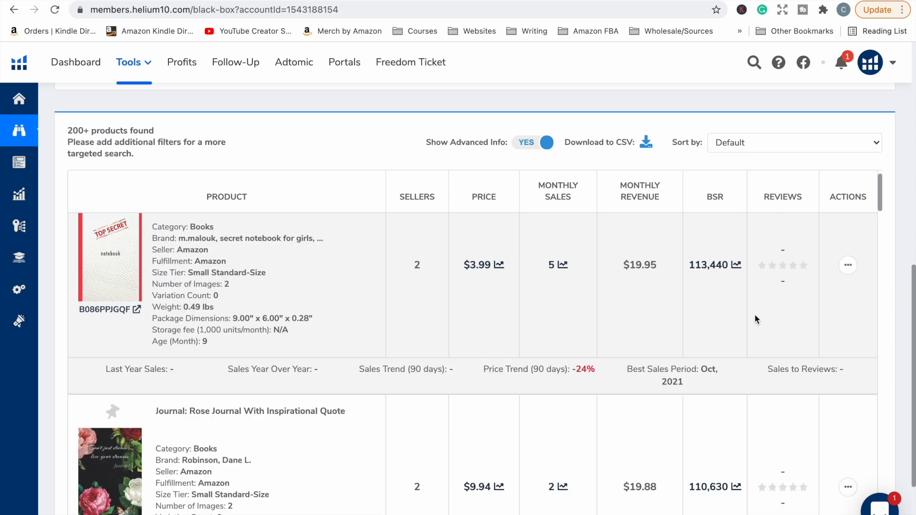
{"action": "scroll", "scroll_direction": "down", "scroll_amount": 3}
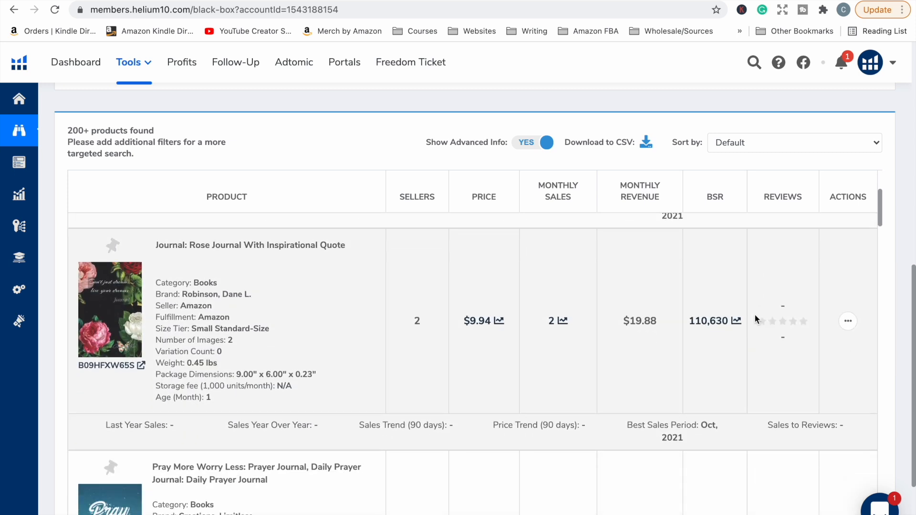
{"action": "scroll", "scroll_direction": "down", "scroll_amount": 3}
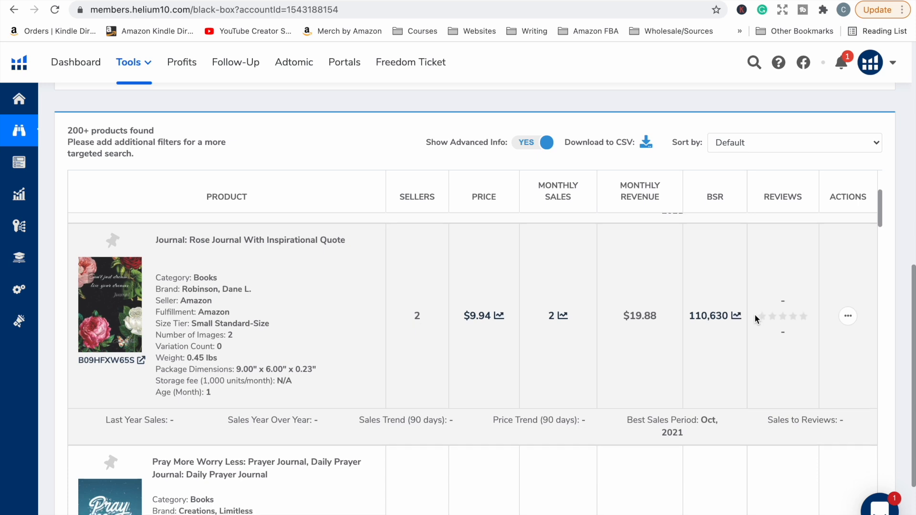
{"action": "scroll", "scroll_direction": "down", "scroll_amount": 3}
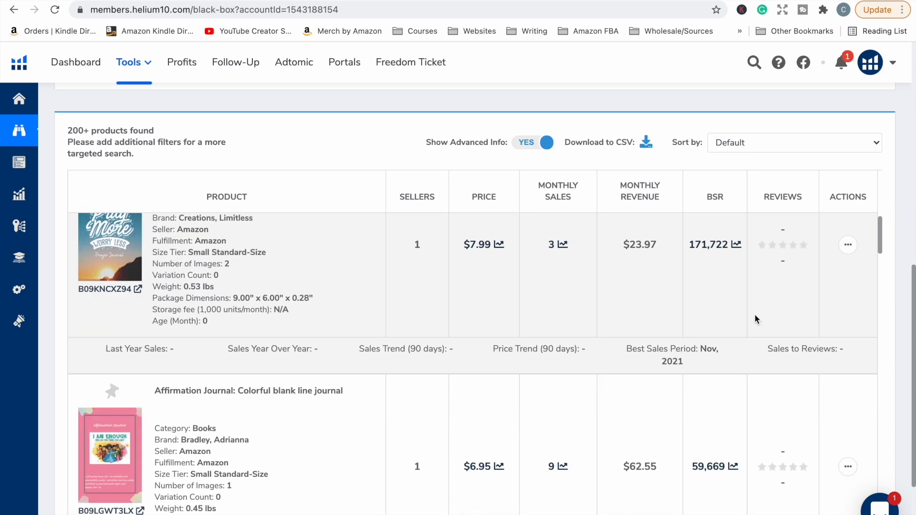
{"action": "scroll", "scroll_direction": "down", "scroll_amount": 3}
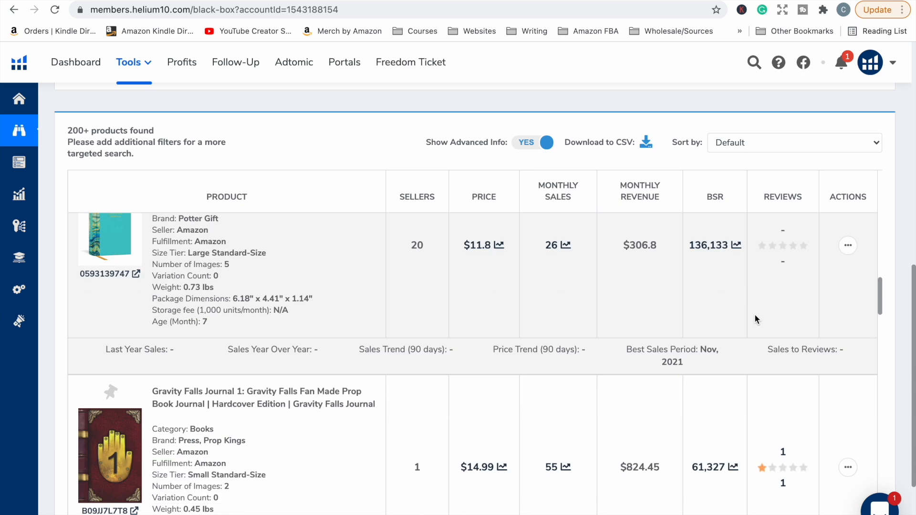
{"action": "scroll", "scroll_direction": "down", "scroll_amount": 3}
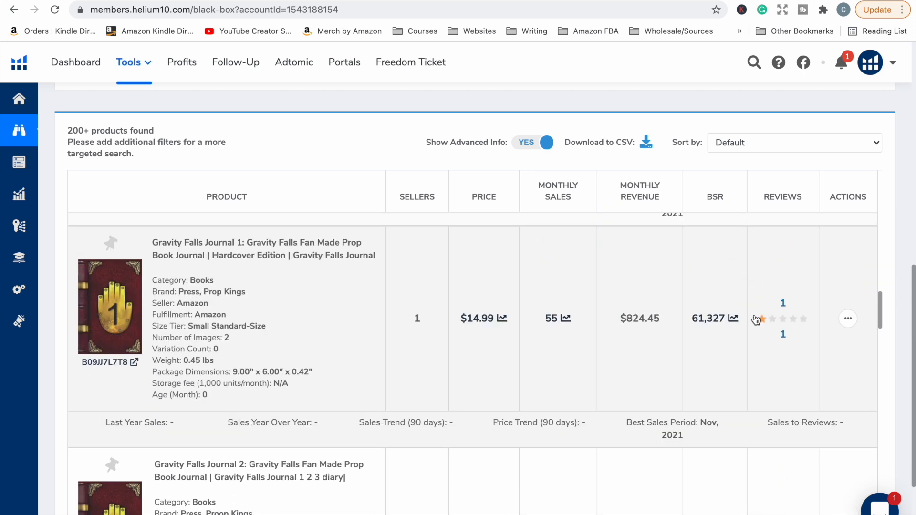
{"action": "scroll", "scroll_direction": "down", "scroll_amount": 3}
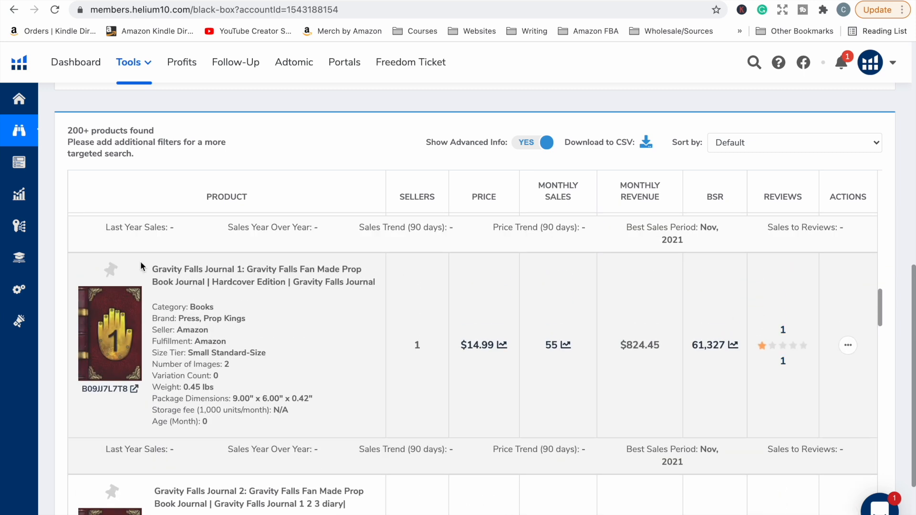
{"action": "mouse_move", "coordinate": [296, 281]}
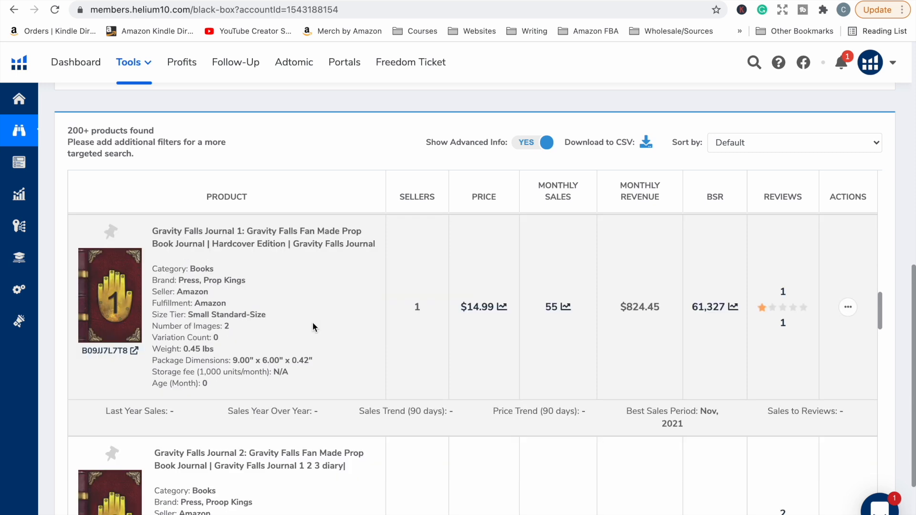
{"action": "scroll", "scroll_direction": "down", "scroll_amount": 3}
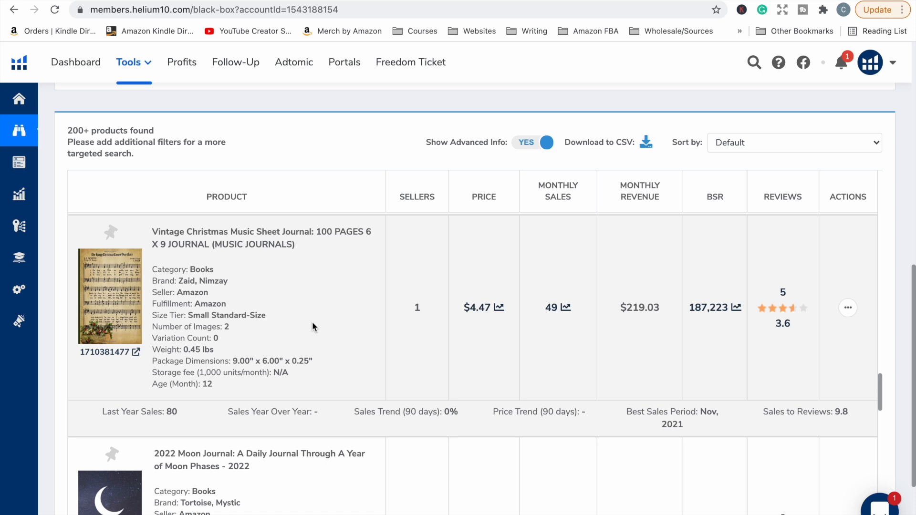
{"action": "mouse_move", "coordinate": [602, 343]}
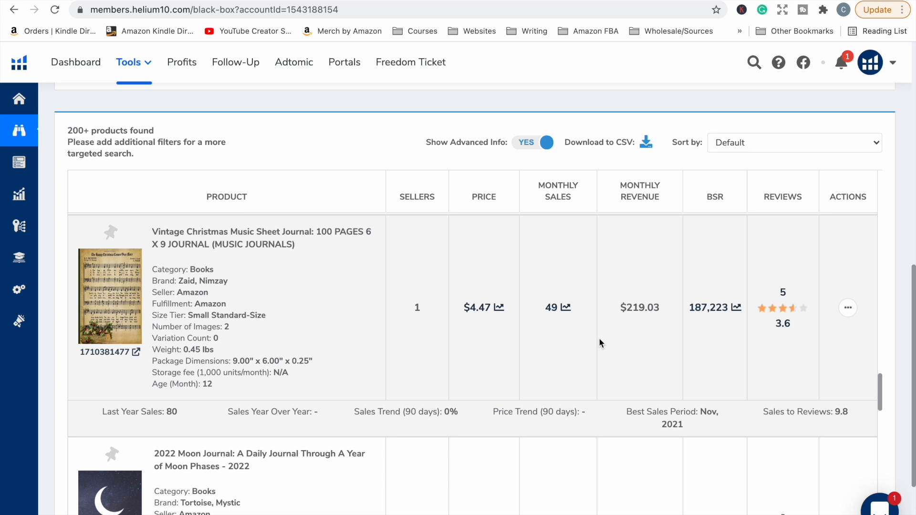
{"action": "mouse_move", "coordinate": [521, 346]}
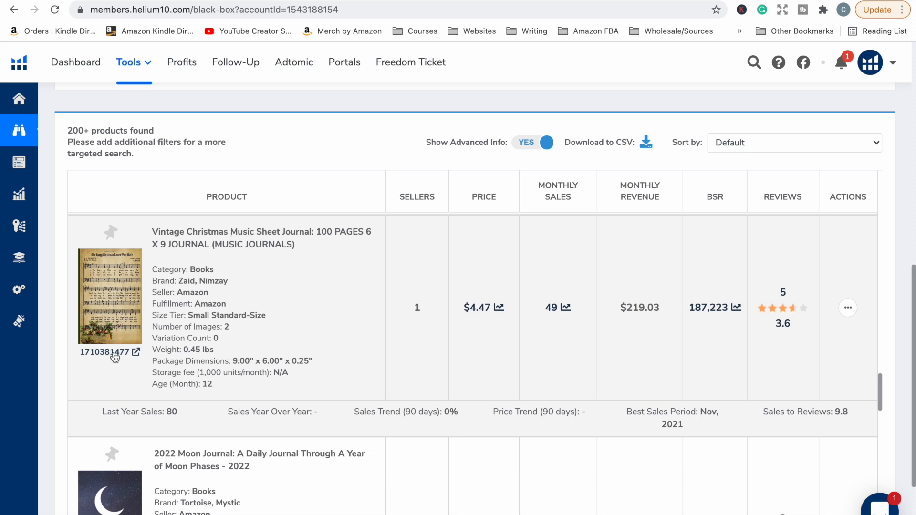
{"action": "mouse_move", "coordinate": [119, 357]}
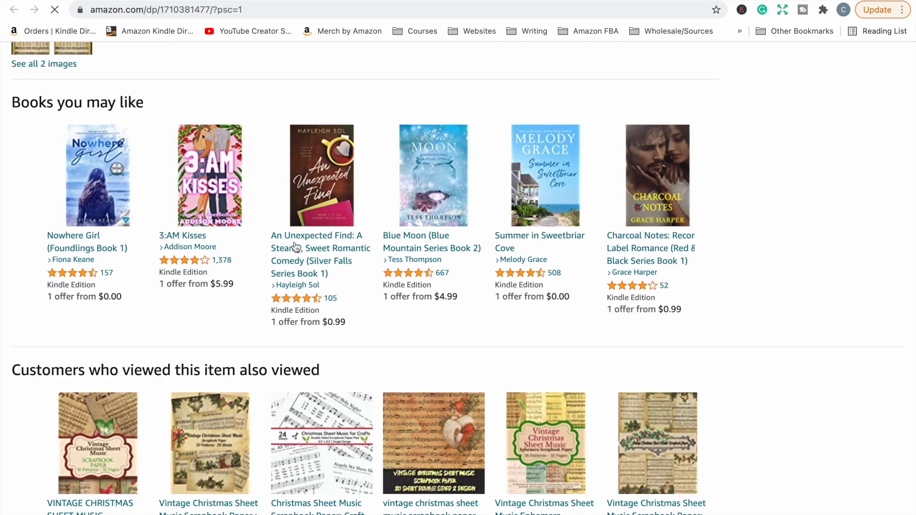
Step: Scroll through the Vintage Christmas Music Sheet Journal listing and its 3.6-star reviews
{"action": "scroll", "scroll_direction": "up", "scroll_amount": 3}
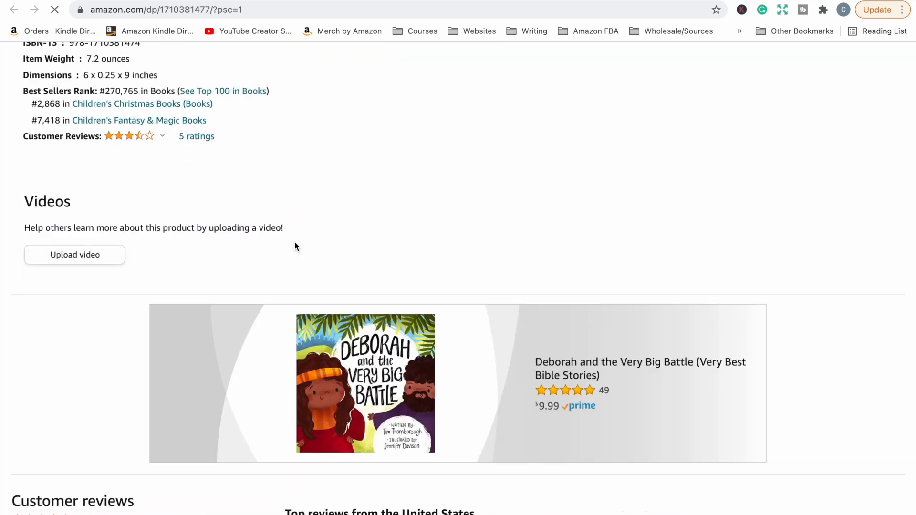
{"action": "scroll", "scroll_direction": "down", "scroll_amount": 3}
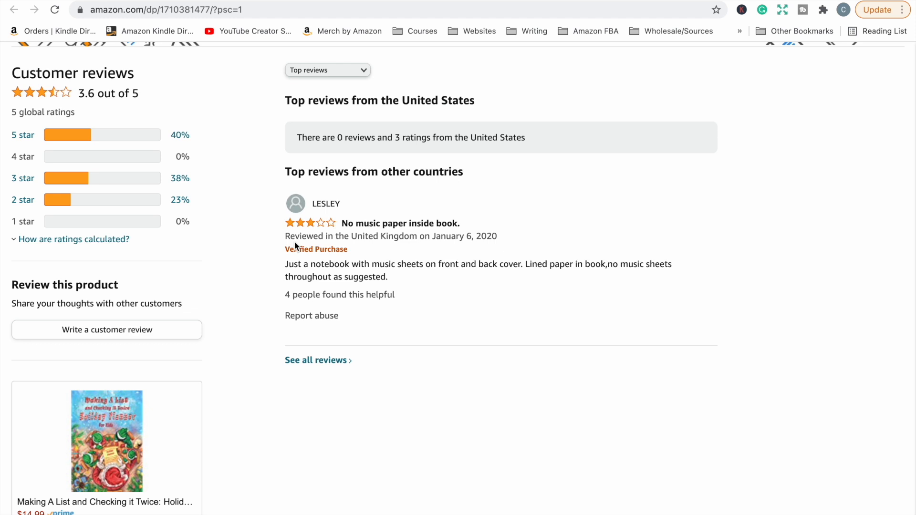
{"action": "scroll", "scroll_direction": "up", "scroll_amount": 3}
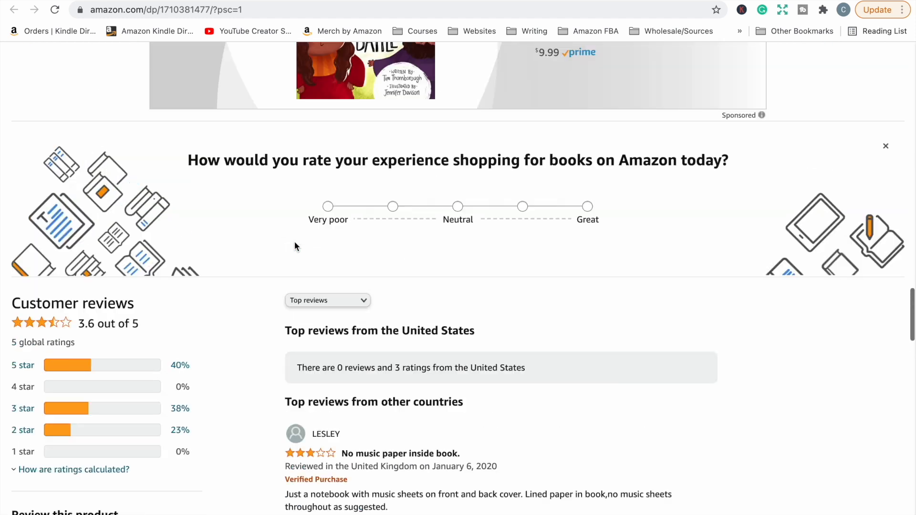
{"action": "scroll", "scroll_direction": "up", "scroll_amount": 3}
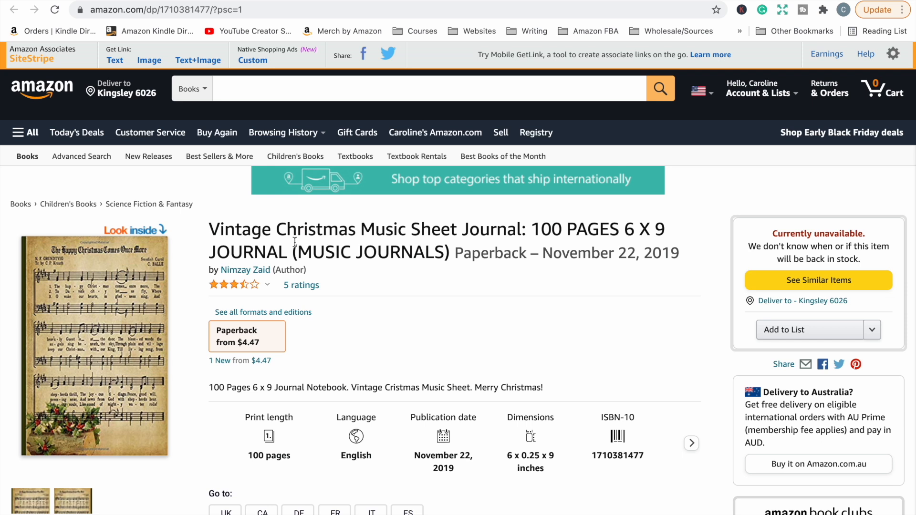
{"action": "scroll", "scroll_direction": "down", "scroll_amount": 3}
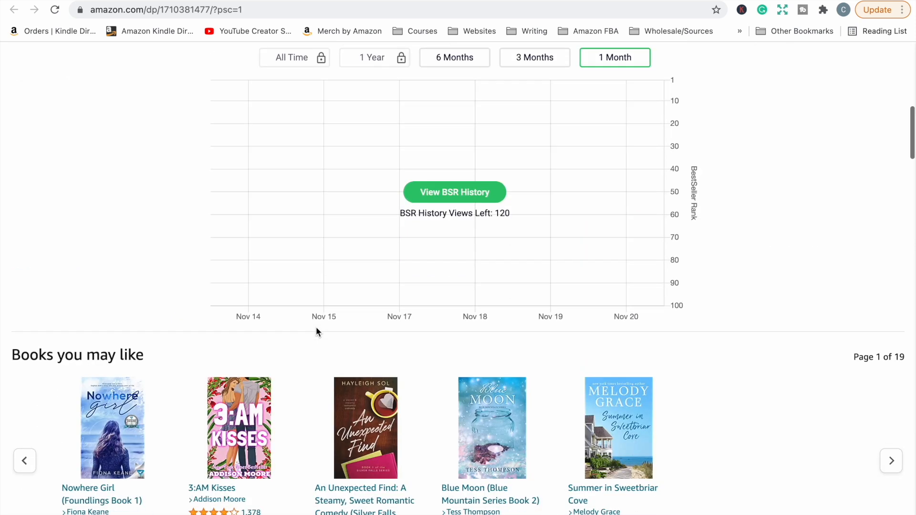
{"action": "scroll", "scroll_direction": "up", "scroll_amount": 3}
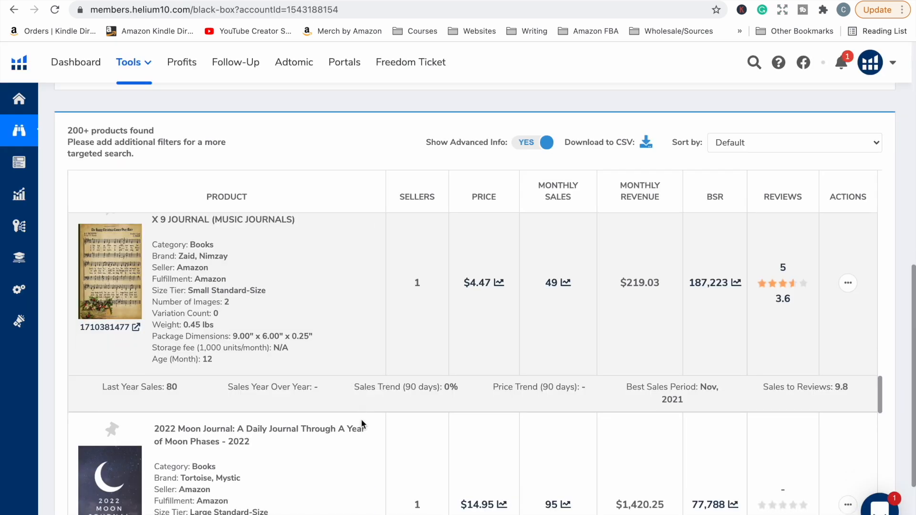
{"action": "scroll", "scroll_direction": "down", "scroll_amount": 3}
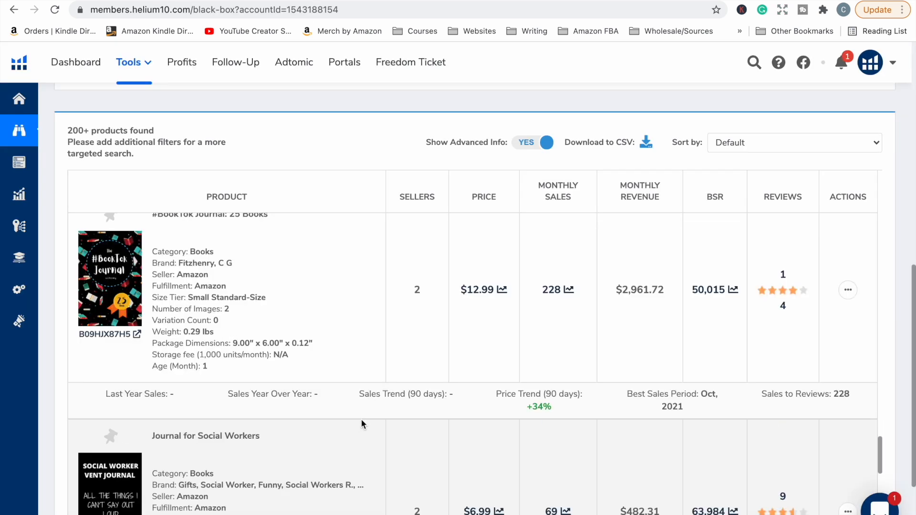
{"action": "scroll", "scroll_direction": "down", "scroll_amount": 3}
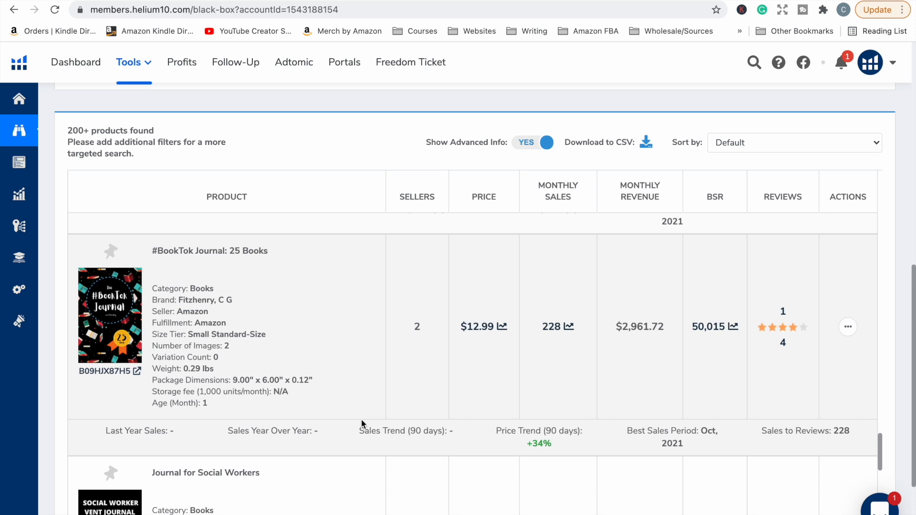
{"action": "mouse_move", "coordinate": [111, 371]}
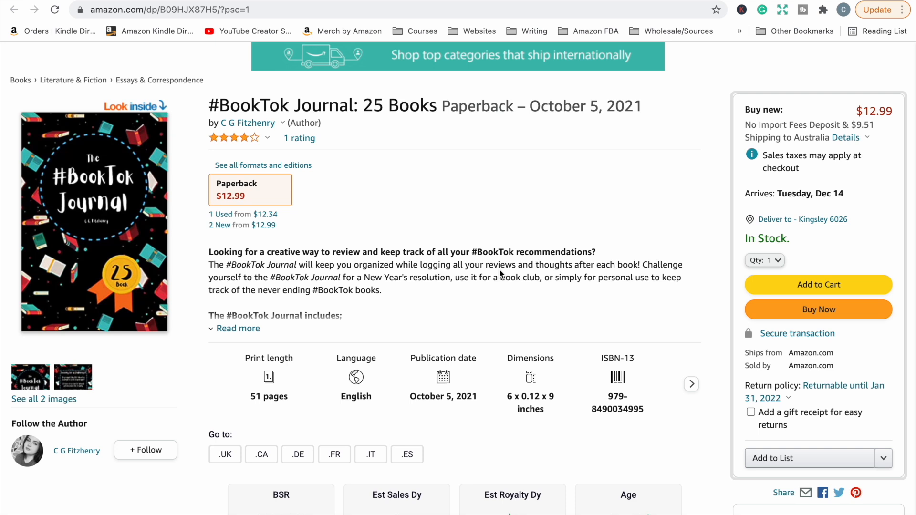
Step: Scroll the #BookTok Journal listing down to its single 4-star review
{"action": "scroll", "scroll_direction": "down", "scroll_amount": 3}
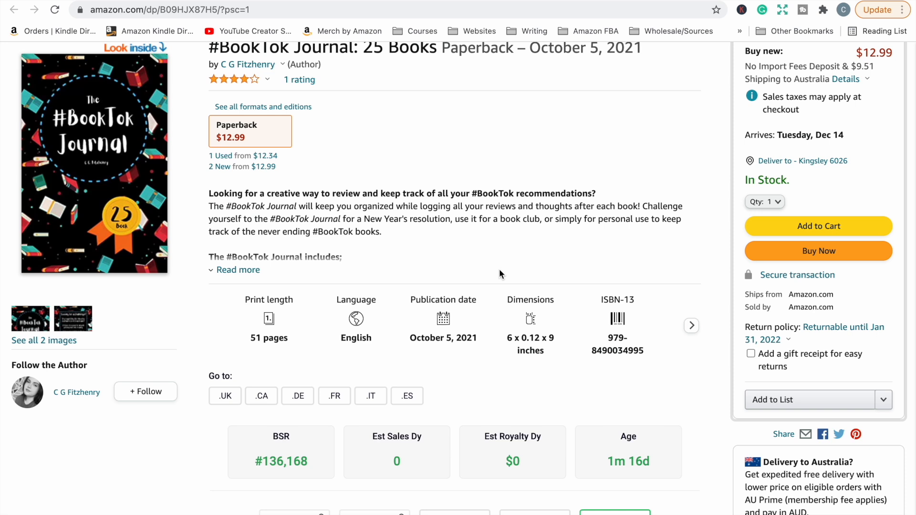
{"action": "scroll", "scroll_direction": "down", "scroll_amount": 3}
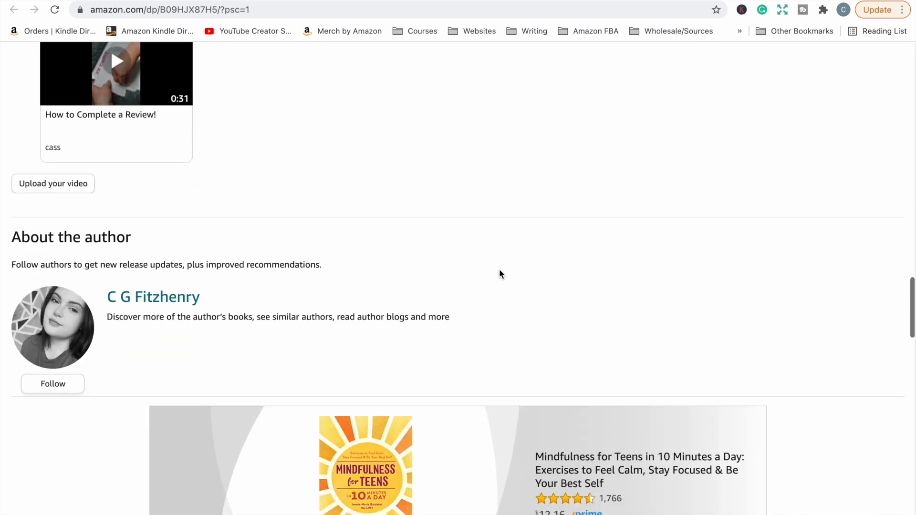
{"action": "scroll", "scroll_direction": "up", "scroll_amount": 3}
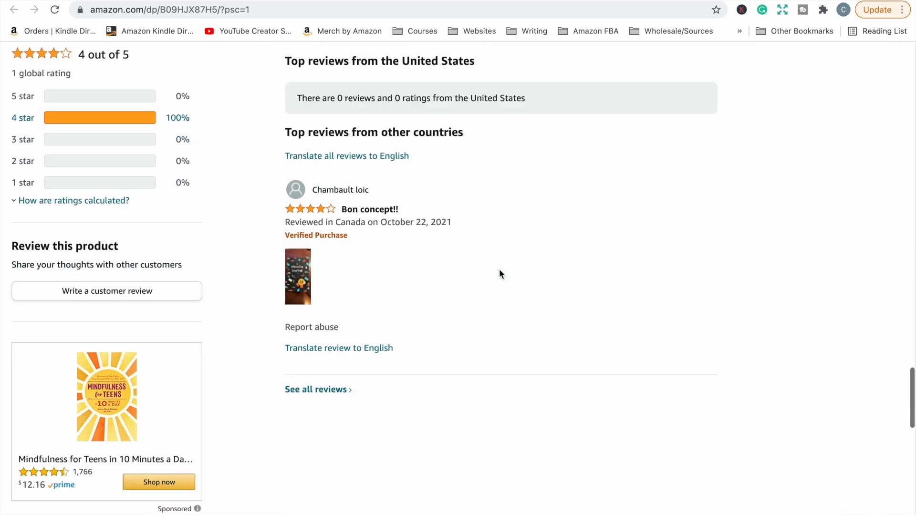
{"action": "scroll", "scroll_direction": "down", "scroll_amount": 3}
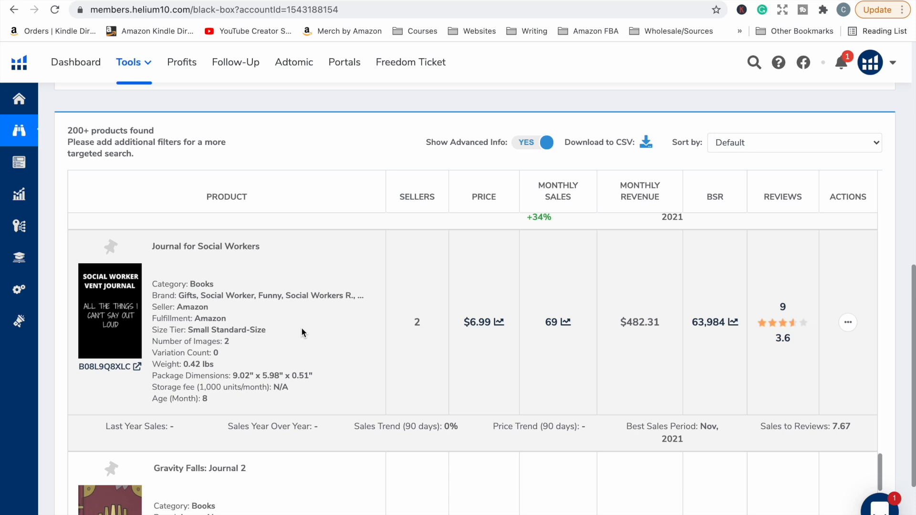
{"action": "mouse_move", "coordinate": [104, 374]}
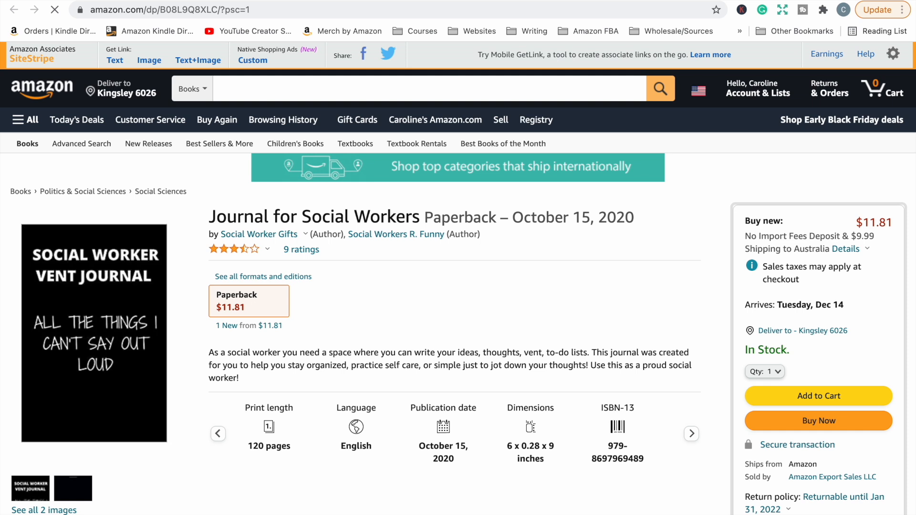
Step: Scroll the Journal for Social Workers page to the 1-star quality and overpricing complaint
{"action": "scroll", "scroll_direction": "down", "scroll_amount": 3}
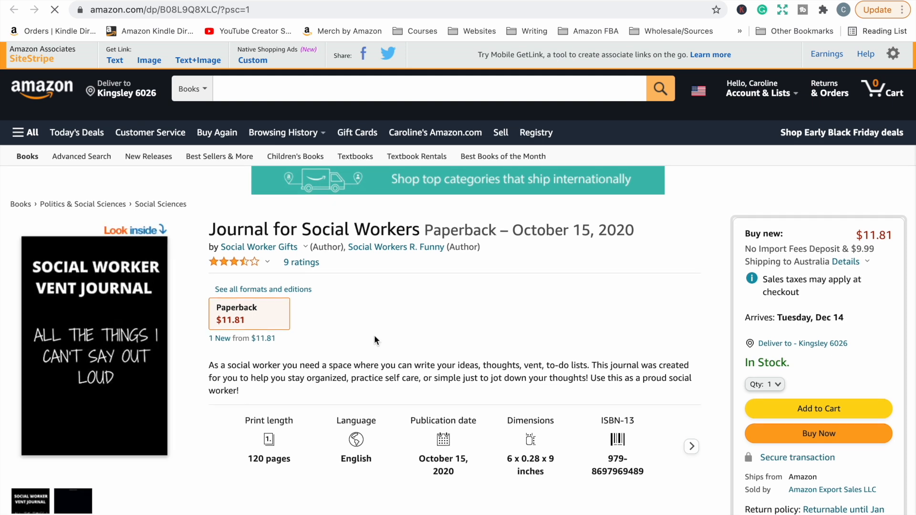
{"action": "scroll", "scroll_direction": "down", "scroll_amount": 3}
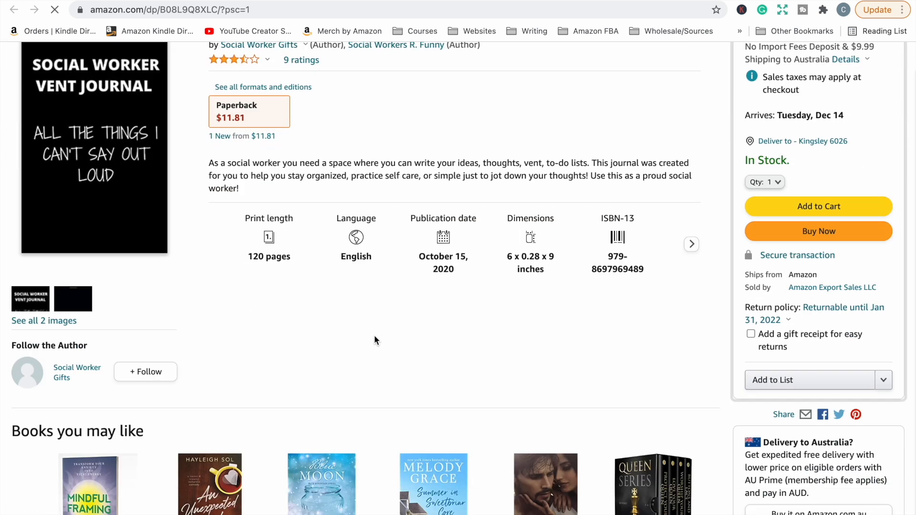
{"action": "scroll", "scroll_direction": "down", "scroll_amount": 3}
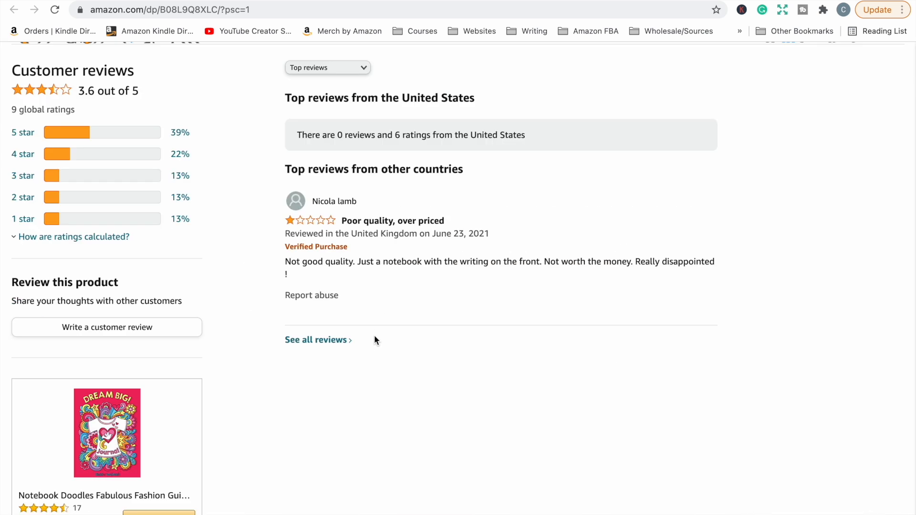
{"action": "scroll", "scroll_direction": "up", "scroll_amount": 3}
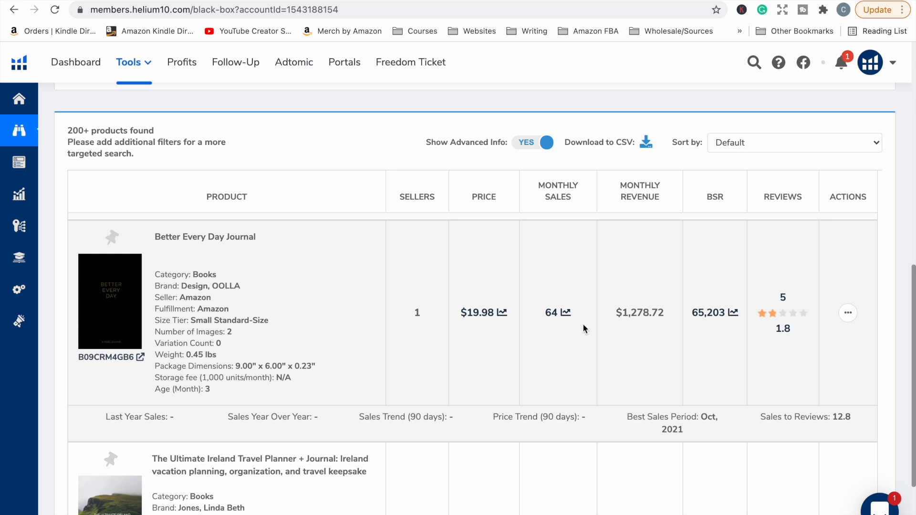
{"action": "mouse_move", "coordinate": [707, 338]}
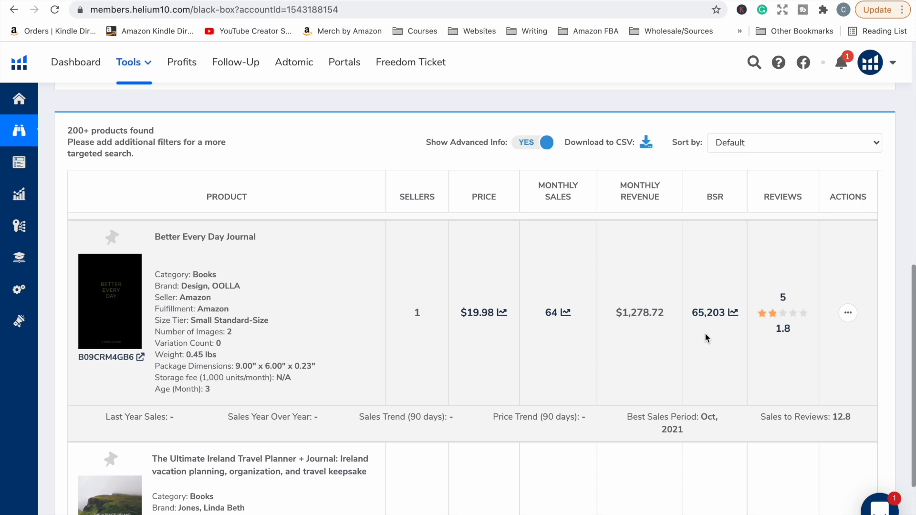
{"action": "mouse_move", "coordinate": [120, 370]}
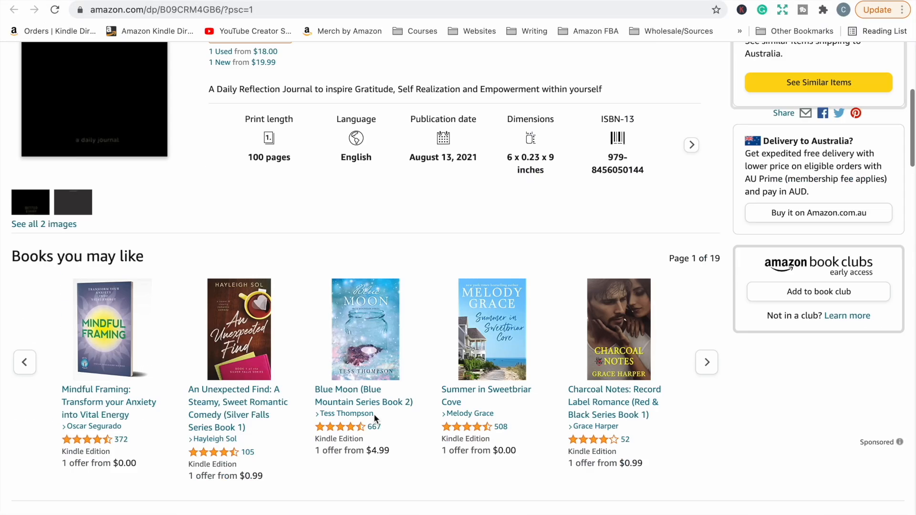
Step: Scroll to the top of the Better Every Day Journal page and return to Black Box results
{"action": "scroll", "scroll_direction": "up", "scroll_amount": 3}
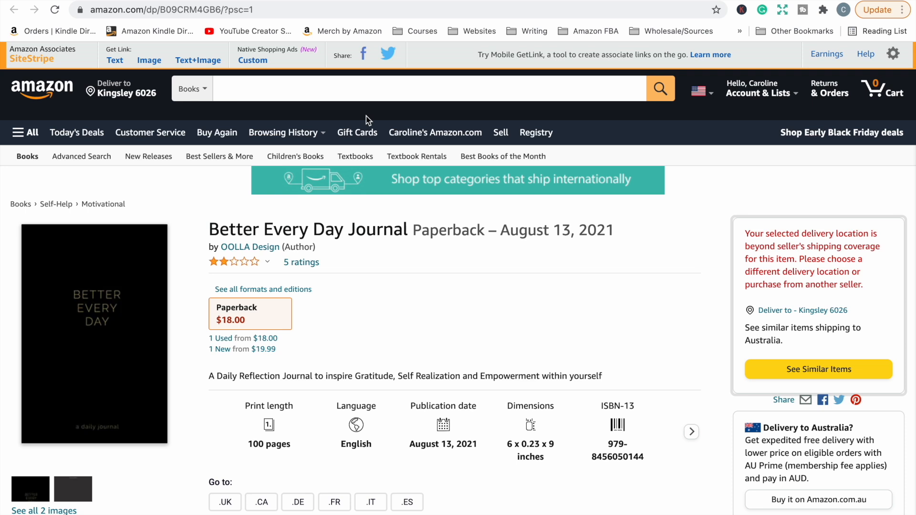
{"action": "mouse_move", "coordinate": [282, 256]}
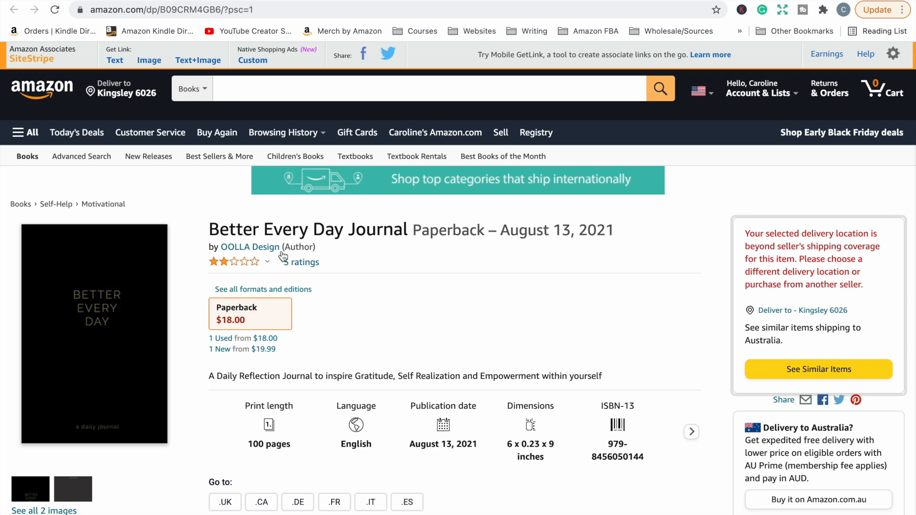
{"action": "left_click", "coordinate": [213, 9]}
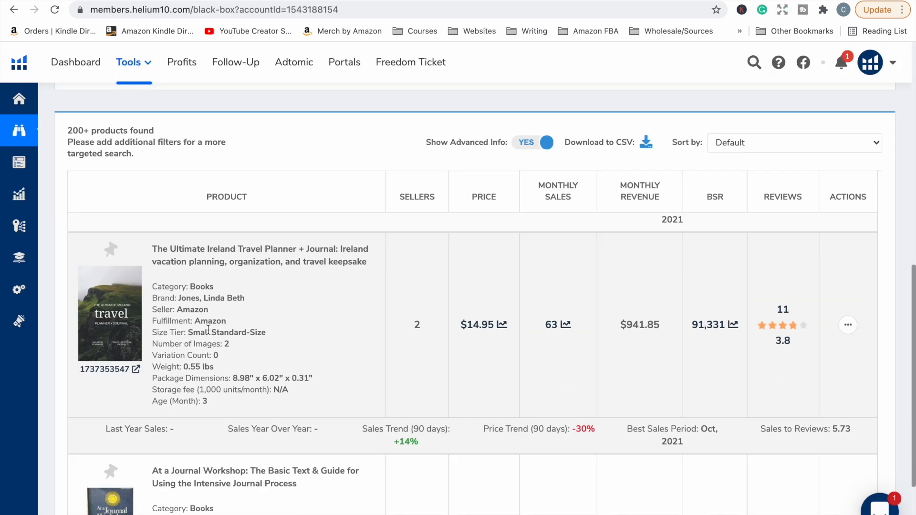
{"action": "mouse_move", "coordinate": [347, 434]}
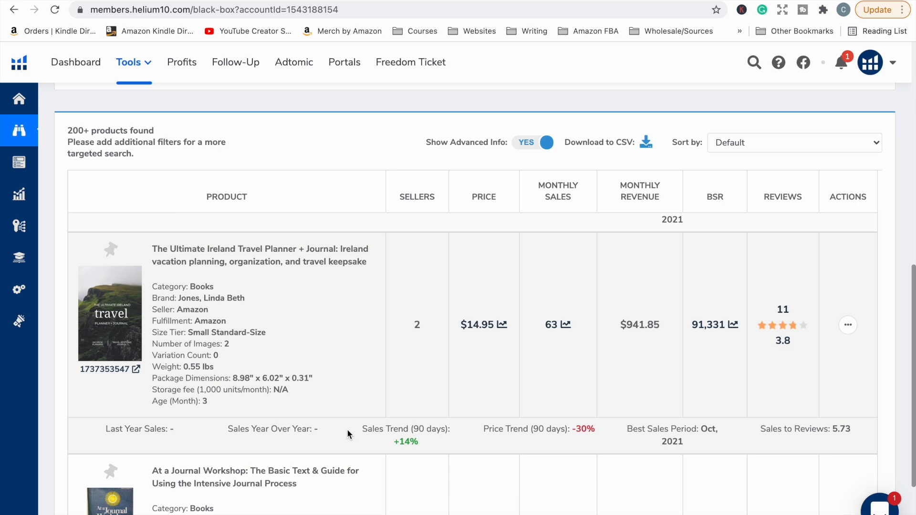
{"action": "mouse_move", "coordinate": [121, 404]}
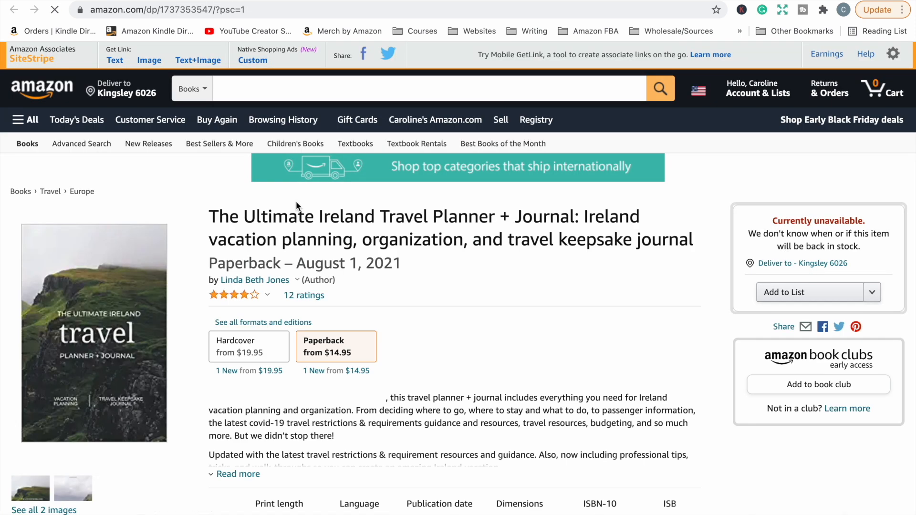
Step: Reach the Ireland travel planner's reviews and read through the full See all reviews list
{"action": "scroll", "scroll_direction": "down", "scroll_amount": 3}
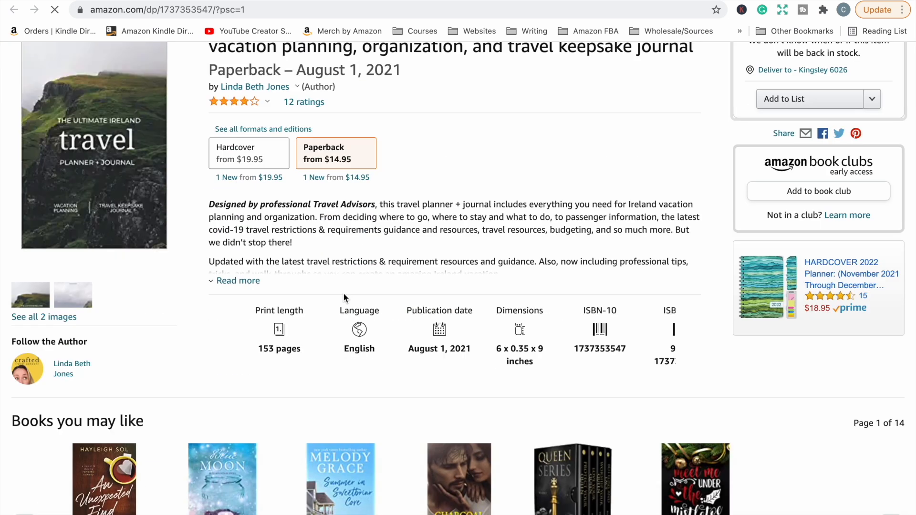
{"action": "scroll", "scroll_direction": "down", "scroll_amount": 3}
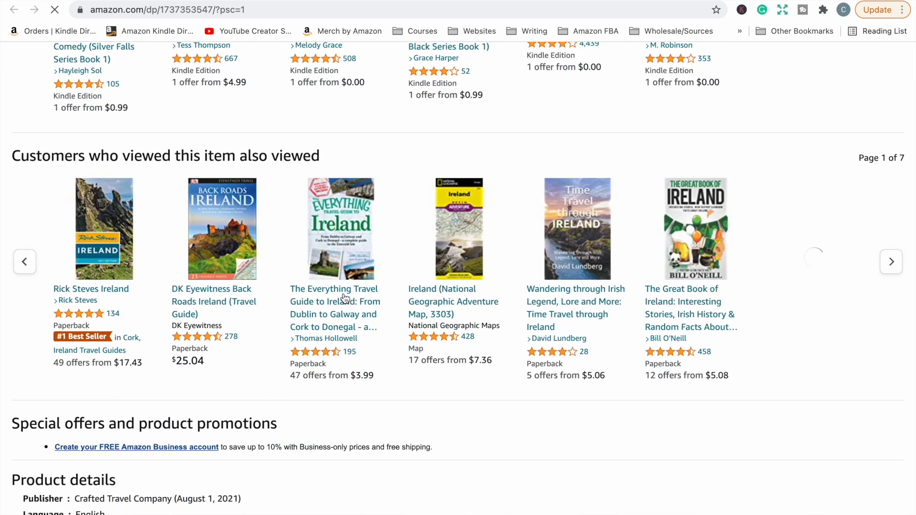
{"action": "scroll", "scroll_direction": "down", "scroll_amount": 3}
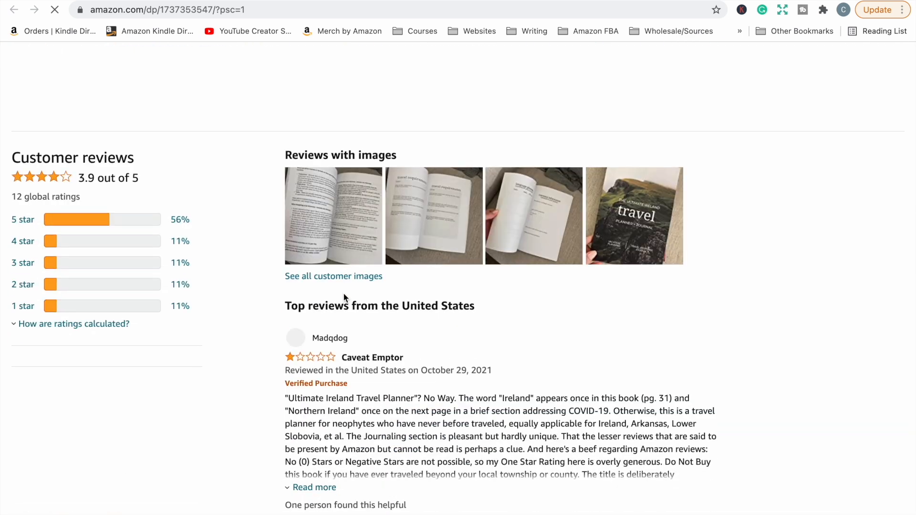
{"action": "scroll", "scroll_direction": "down", "scroll_amount": 3}
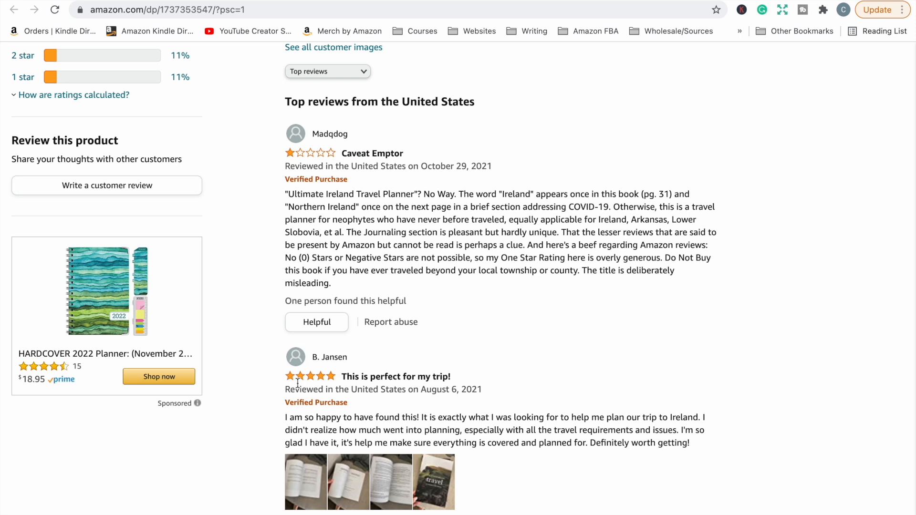
{"action": "scroll", "scroll_direction": "down", "scroll_amount": 3}
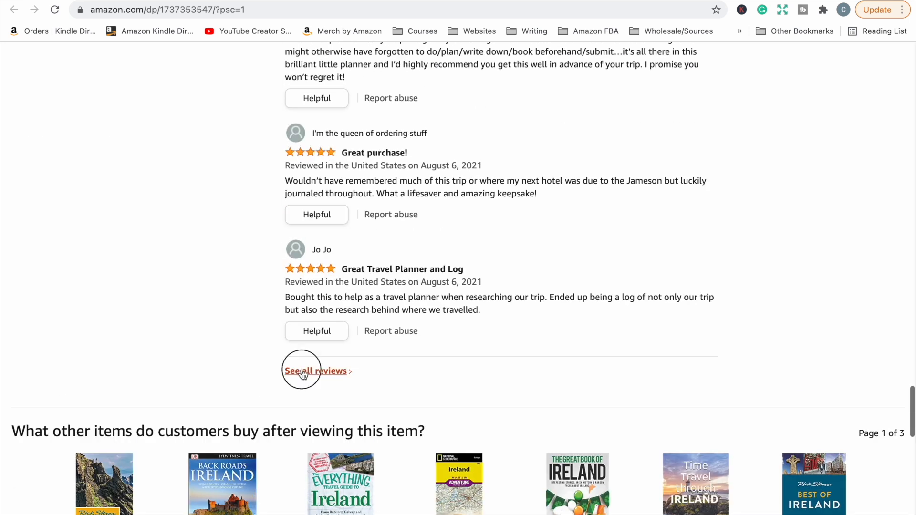
{"action": "left_click", "coordinate": [315, 370]}
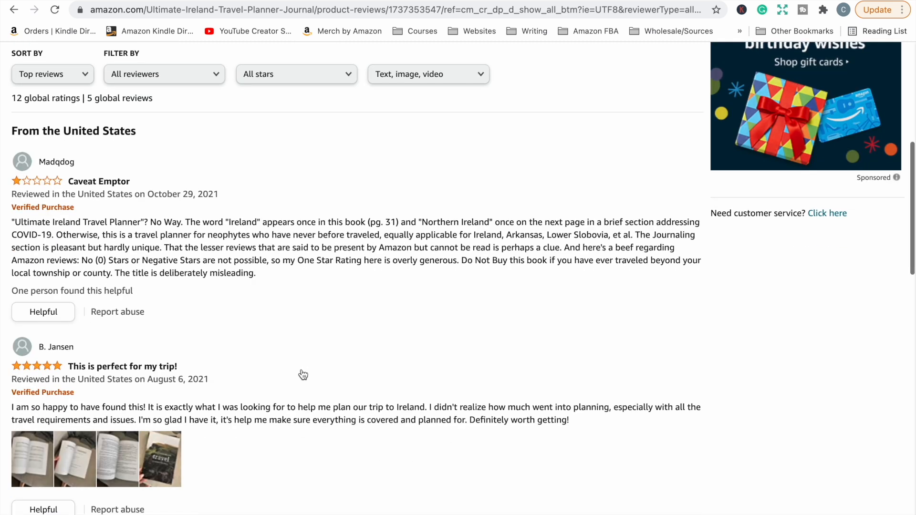
{"action": "scroll", "scroll_direction": "down", "scroll_amount": 3}
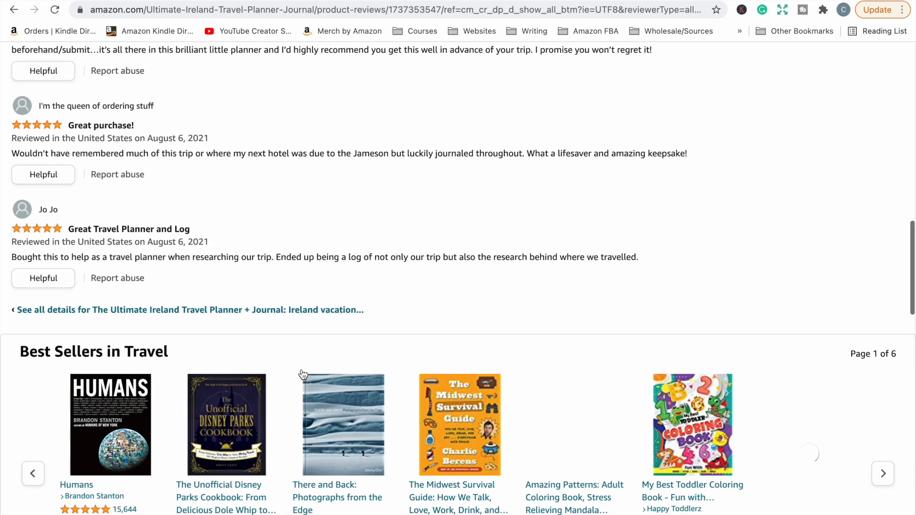
{"action": "scroll", "scroll_direction": "up", "scroll_amount": 3}
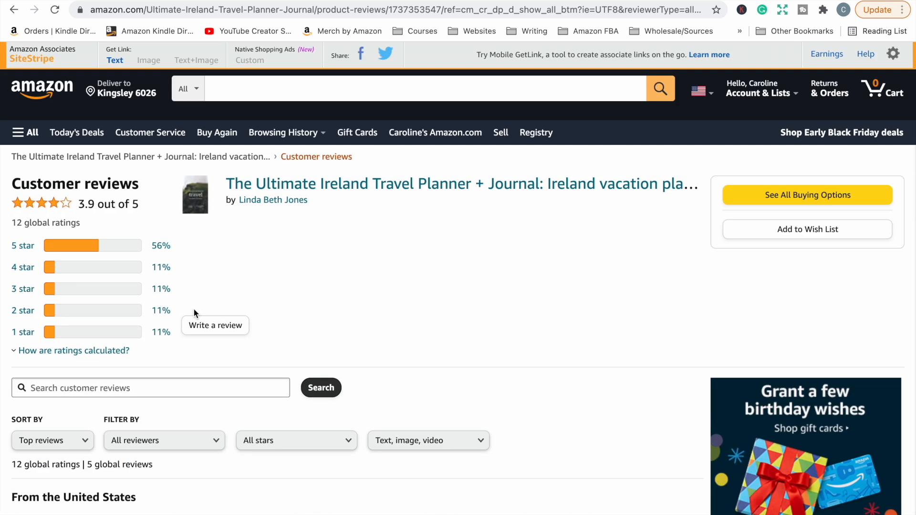
{"action": "scroll", "scroll_direction": "down", "scroll_amount": 3}
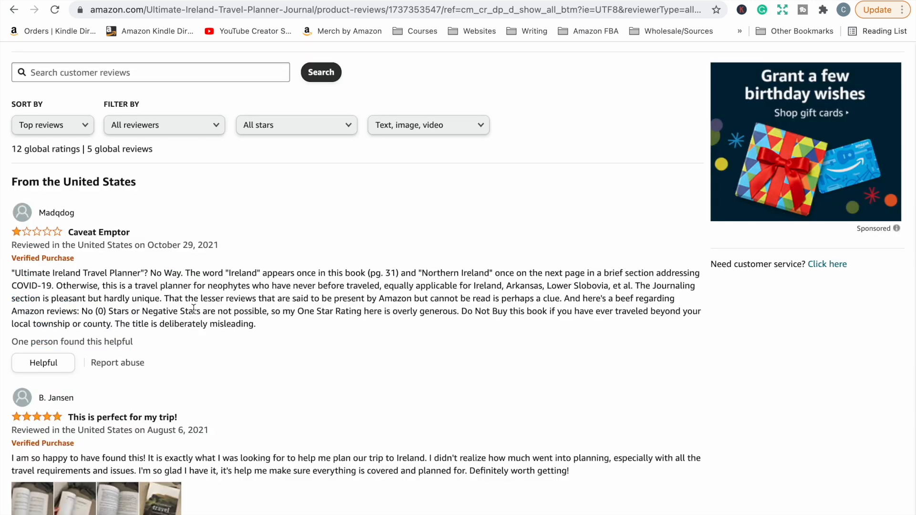
{"action": "scroll", "scroll_direction": "up", "scroll_amount": 3}
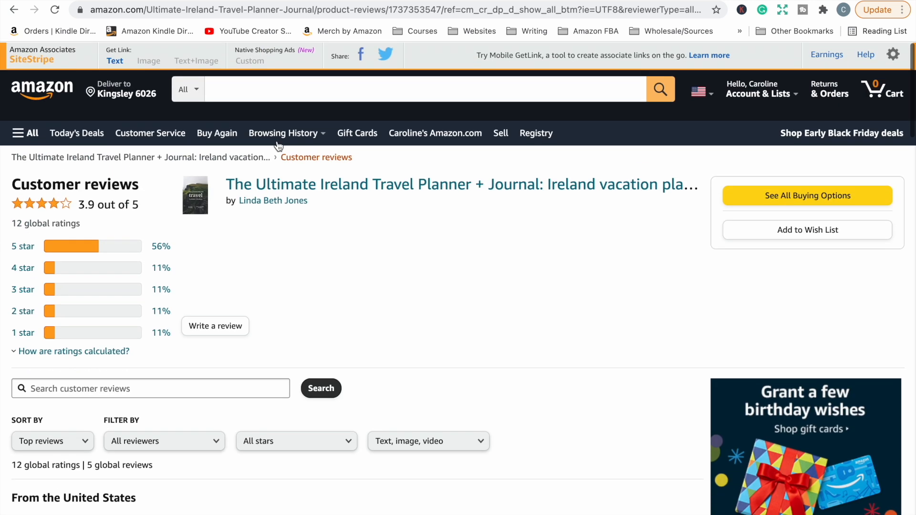
Step: Browse Linda Beth Jones's other country travel planners from her author link
{"action": "left_click", "coordinate": [273, 200]}
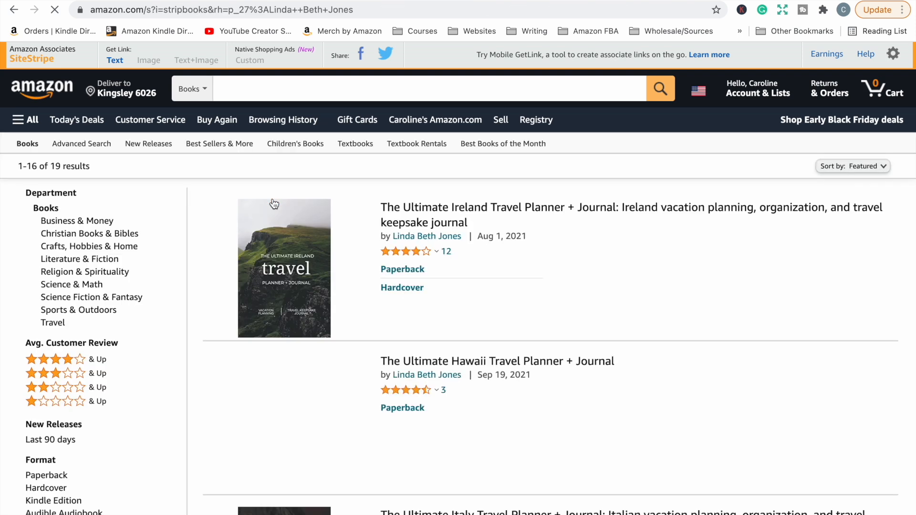
{"action": "scroll", "scroll_direction": "down", "scroll_amount": 3}
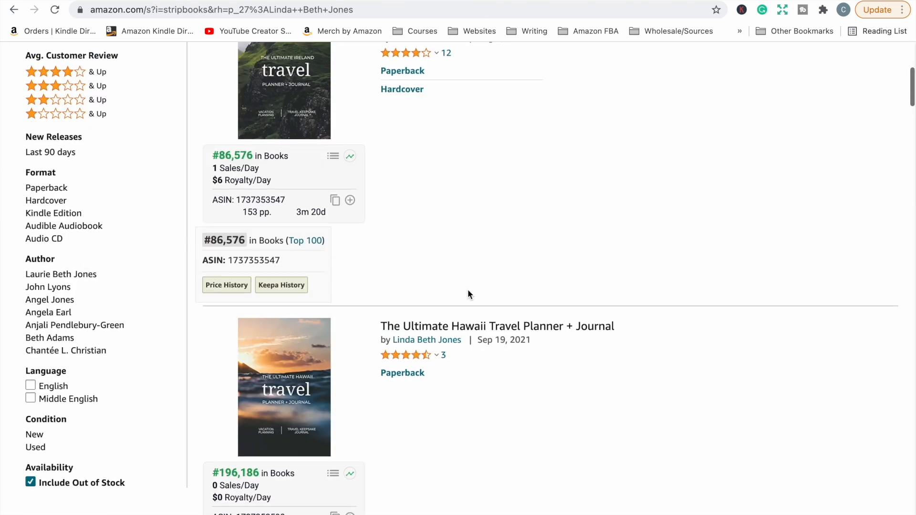
{"action": "scroll", "scroll_direction": "down", "scroll_amount": 3}
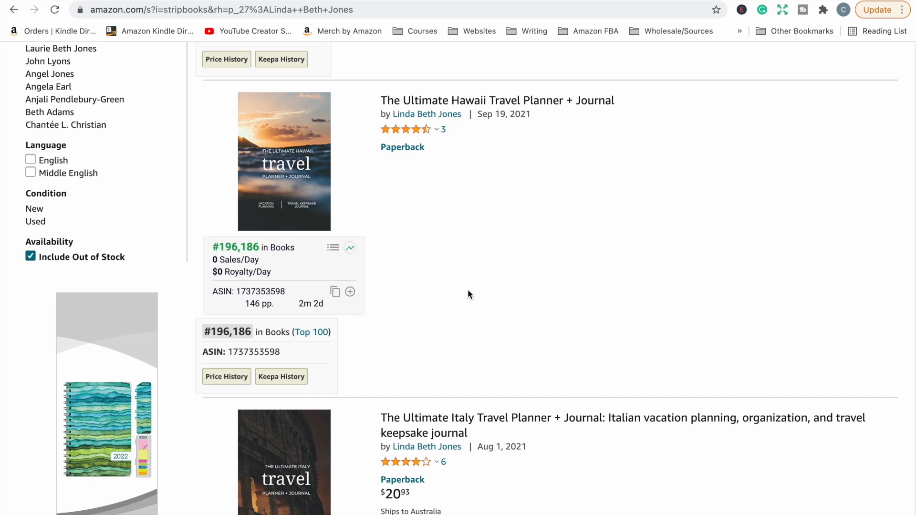
{"action": "scroll", "scroll_direction": "down", "scroll_amount": 3}
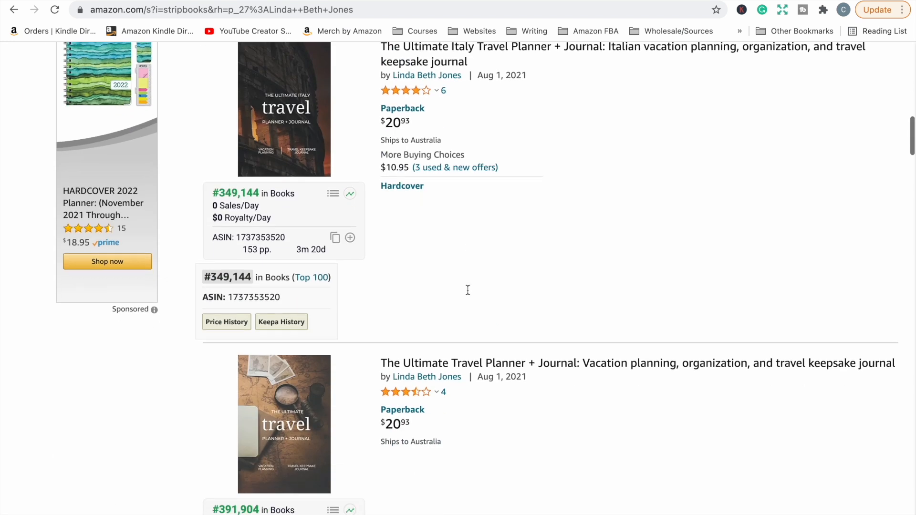
{"action": "scroll", "scroll_direction": "down", "scroll_amount": 3}
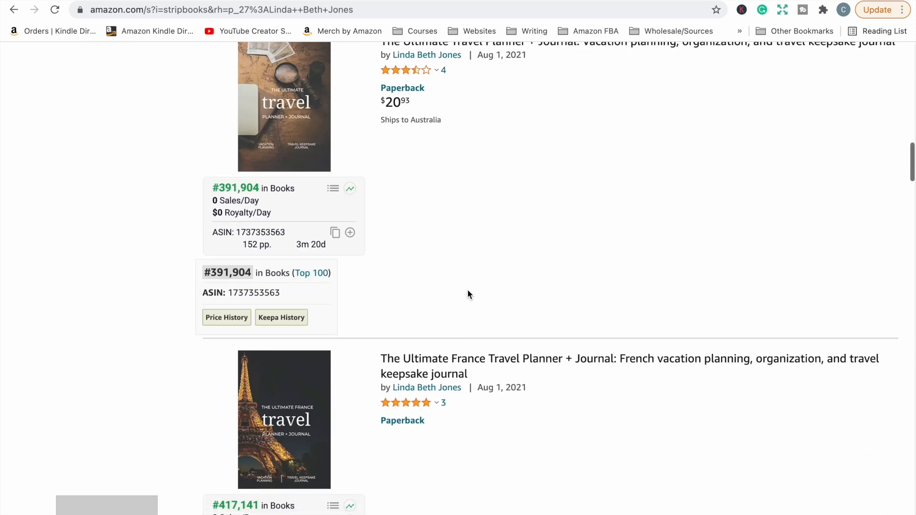
{"action": "scroll", "scroll_direction": "up", "scroll_amount": 3}
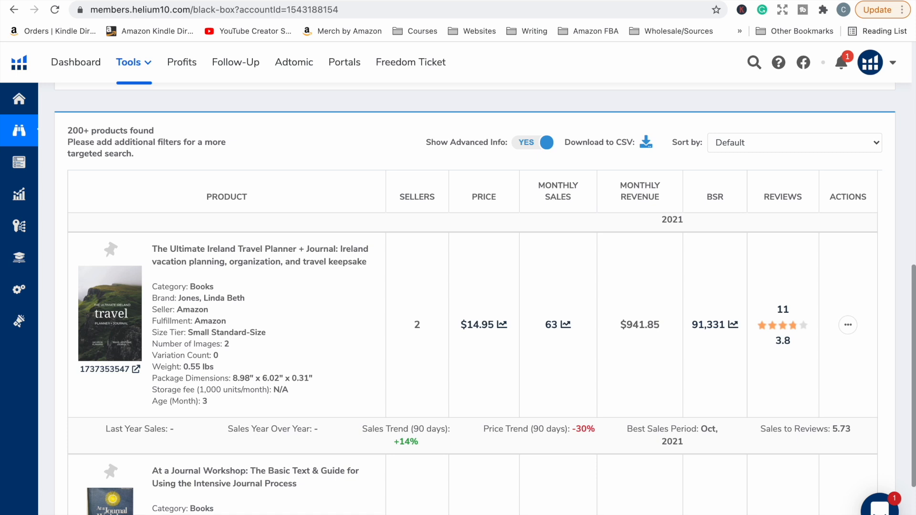
Step: Scroll the journal results to the coloring books and start editing the title keyword
{"action": "scroll", "scroll_direction": "down", "scroll_amount": 3}
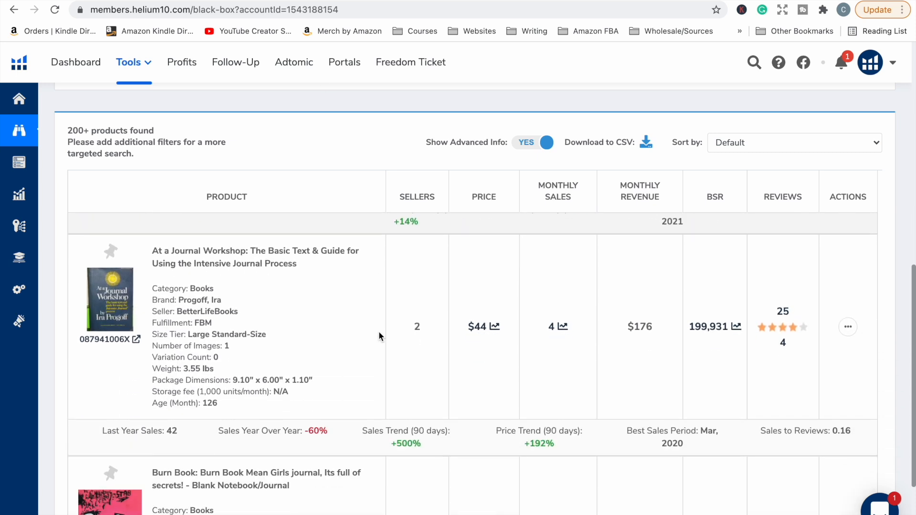
{"action": "scroll", "scroll_direction": "down", "scroll_amount": 3}
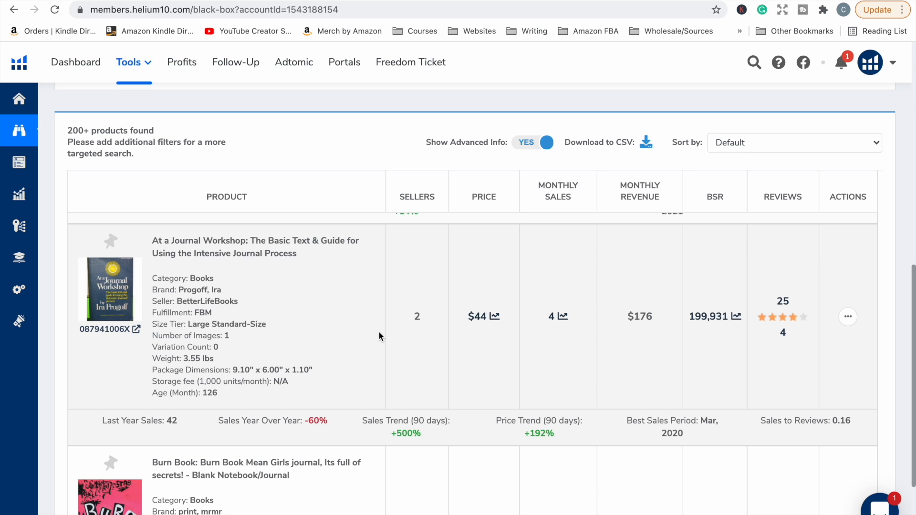
{"action": "scroll", "scroll_direction": "down", "scroll_amount": 3}
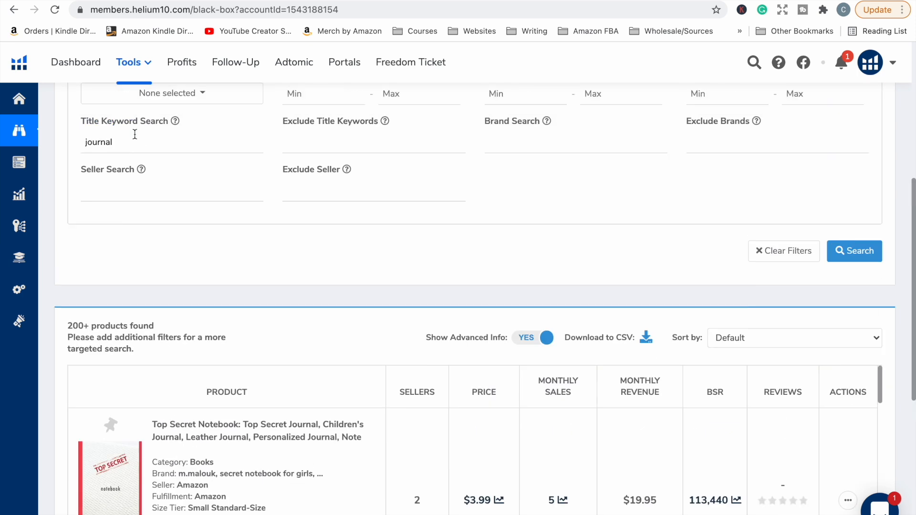
{"action": "left_click", "coordinate": [19, 130]}
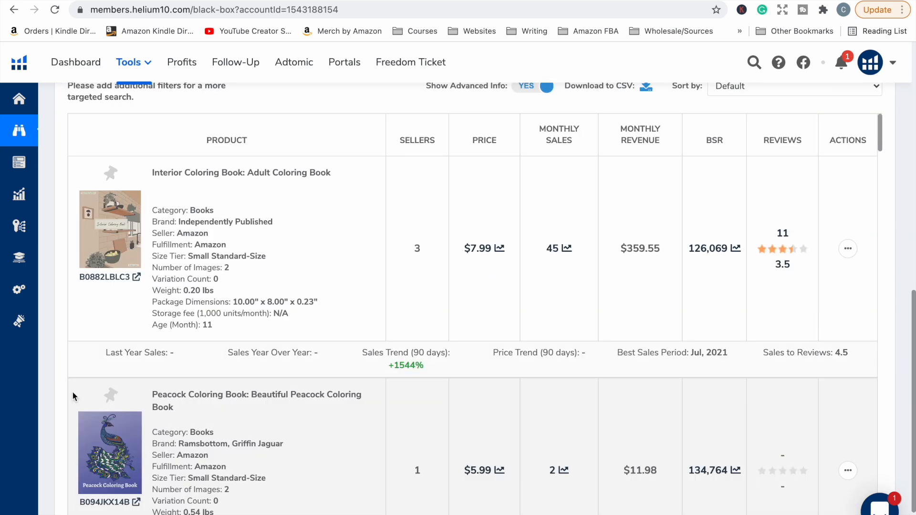
Step: Open the Interior Coloring Book listing and scroll toward the Steampunk Coloring Book row
{"action": "scroll", "scroll_direction": "up", "scroll_amount": 3}
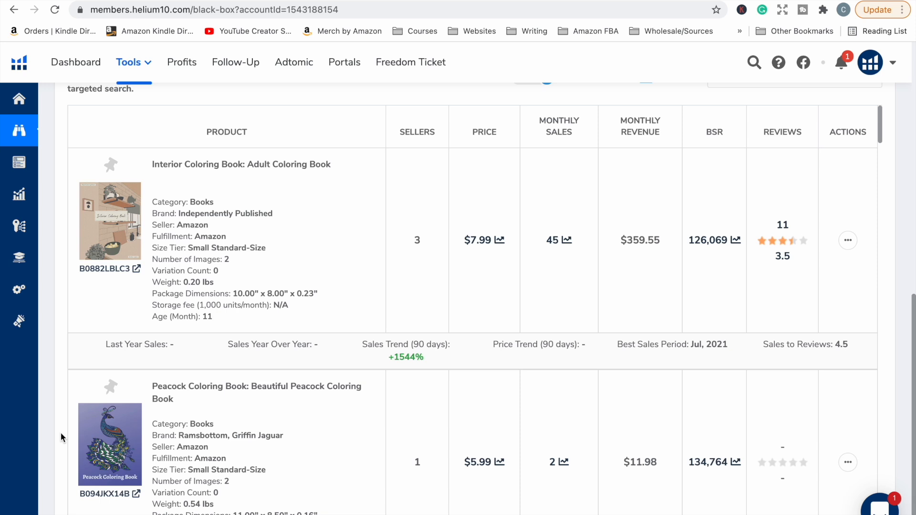
{"action": "mouse_move", "coordinate": [123, 276]}
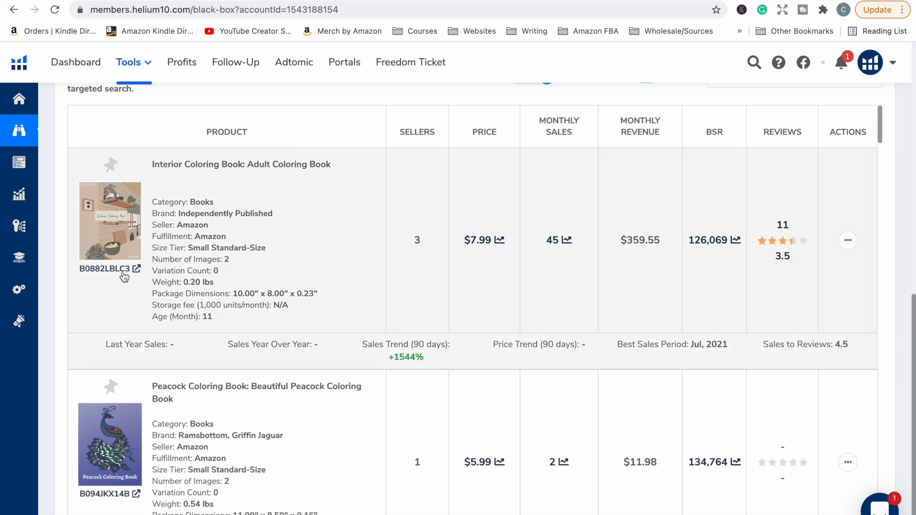
{"action": "left_click", "coordinate": [136, 269]}
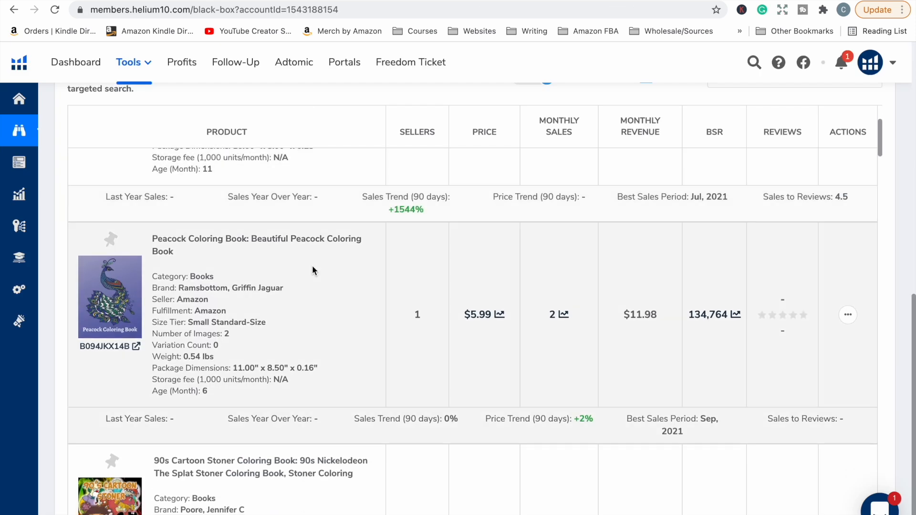
{"action": "scroll", "scroll_direction": "down", "scroll_amount": 3}
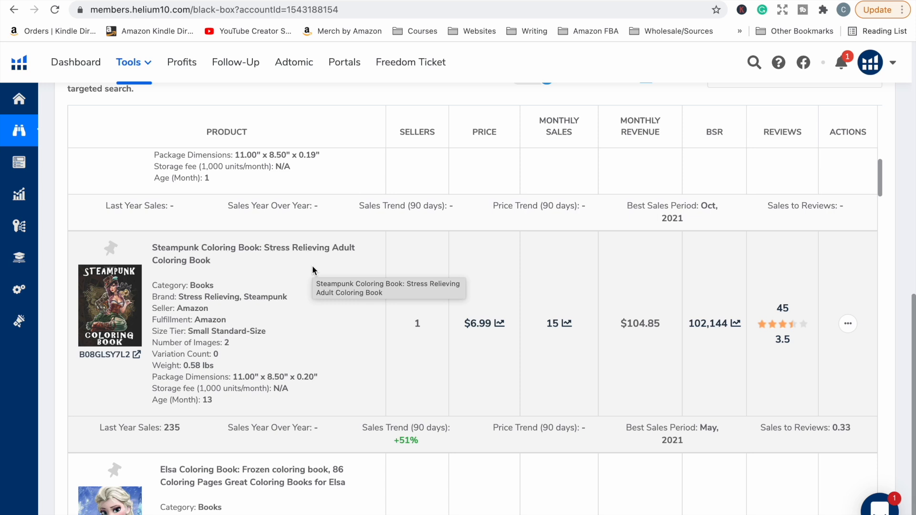
{"action": "mouse_move", "coordinate": [116, 357]}
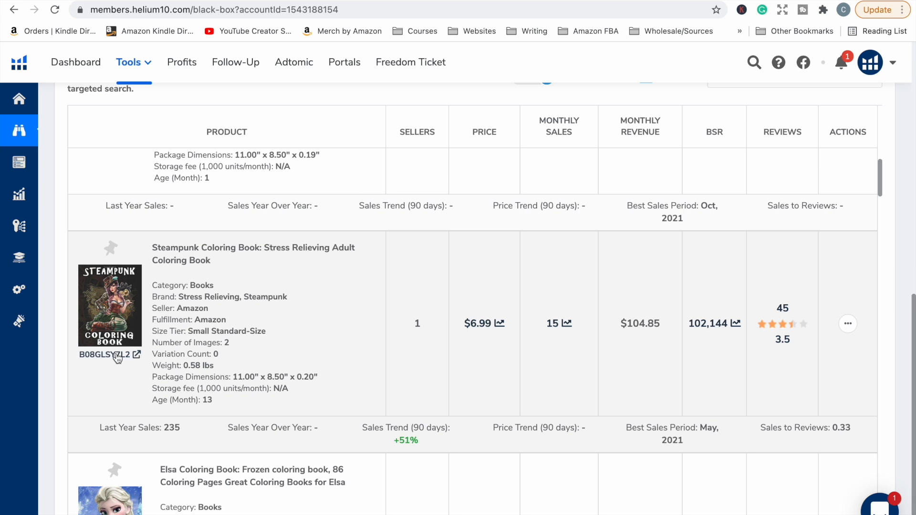
{"action": "left_click", "coordinate": [135, 355]}
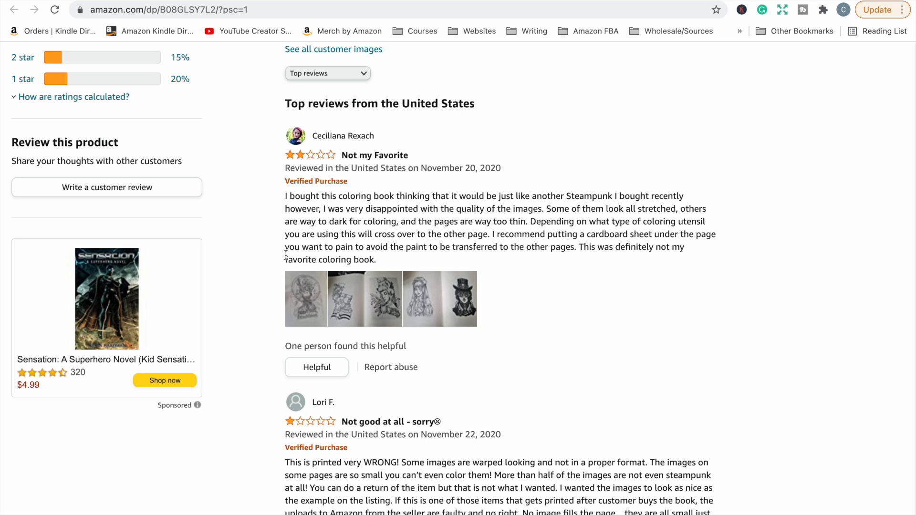
{"action": "scroll", "scroll_direction": "down", "scroll_amount": 3}
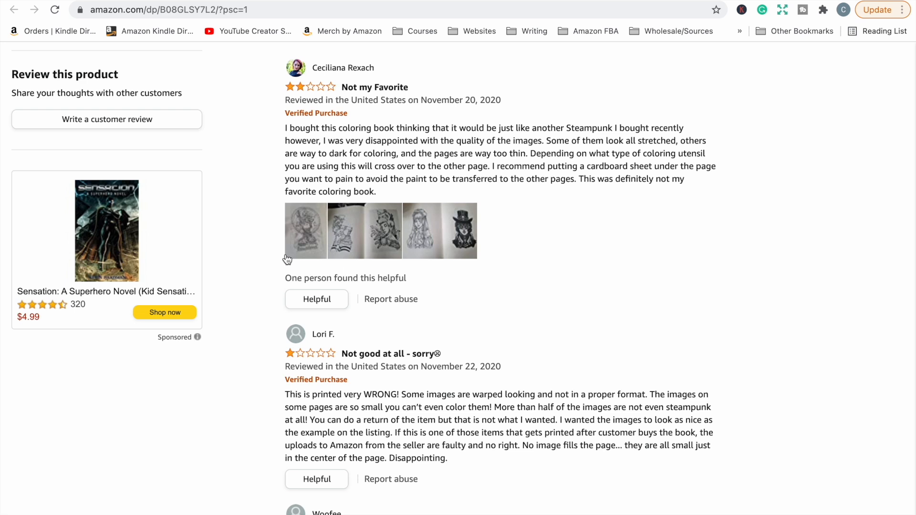
{"action": "scroll", "scroll_direction": "down", "scroll_amount": 3}
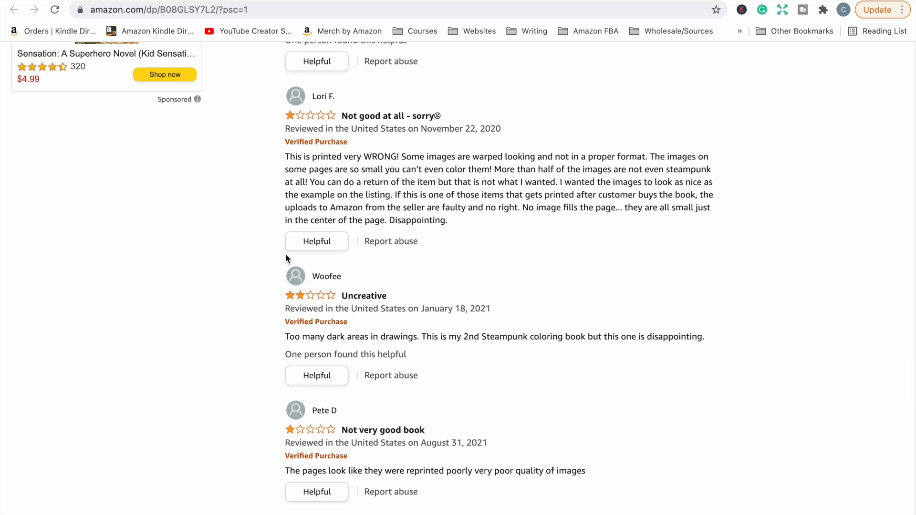
{"action": "scroll", "scroll_direction": "down", "scroll_amount": 3}
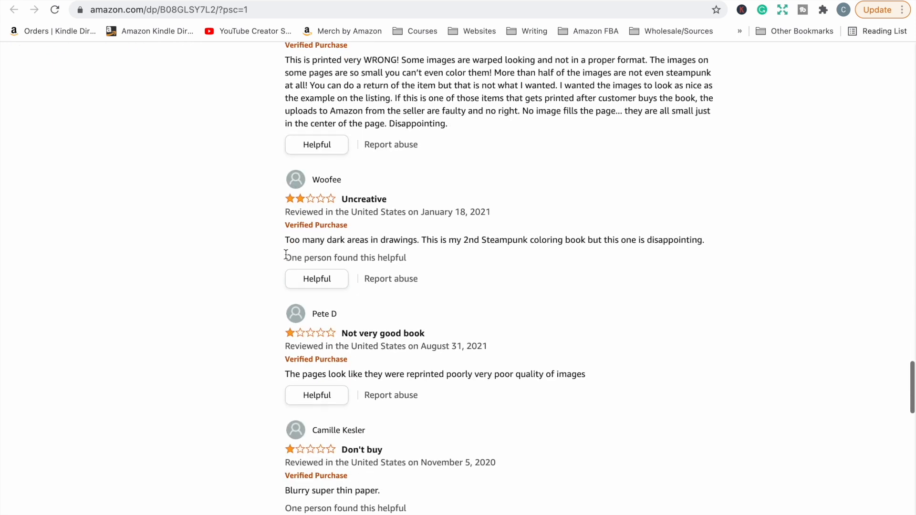
{"action": "scroll", "scroll_direction": "down", "scroll_amount": 3}
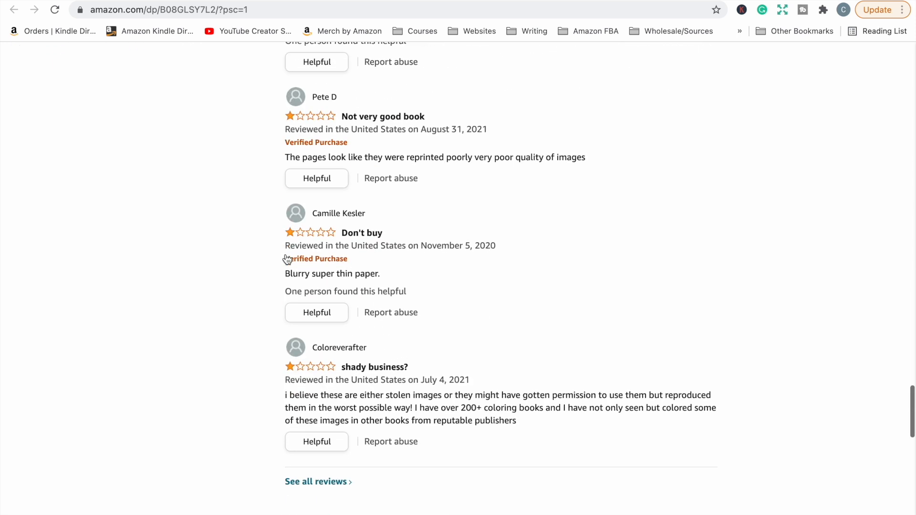
{"action": "scroll", "scroll_direction": "down", "scroll_amount": 3}
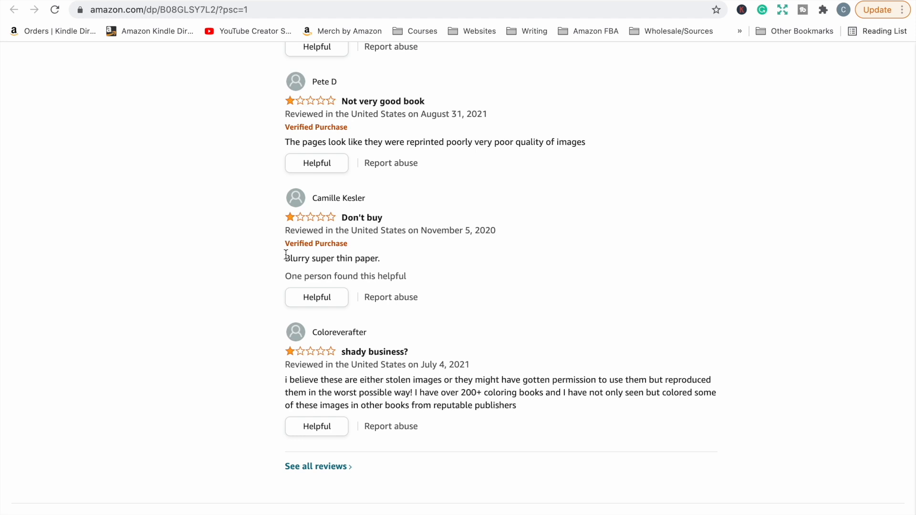
{"action": "scroll", "scroll_direction": "down", "scroll_amount": 3}
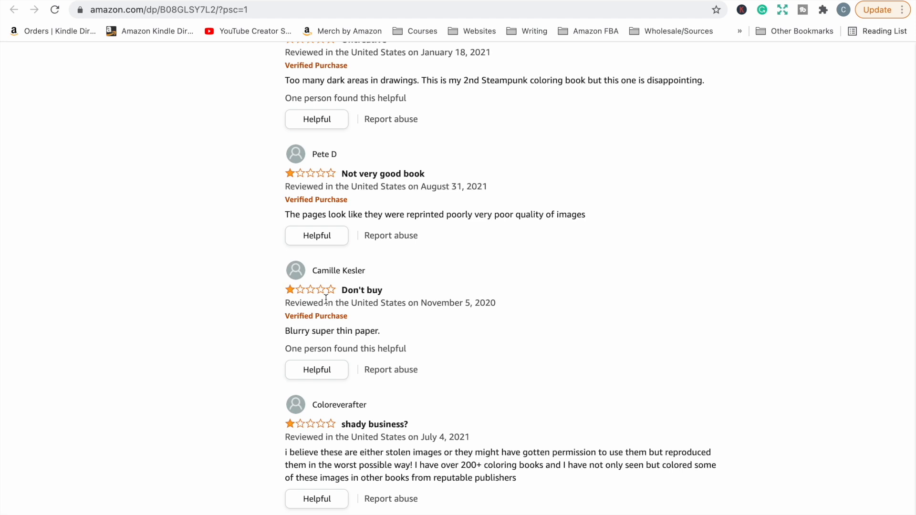
{"action": "mouse_move", "coordinate": [450, 286]}
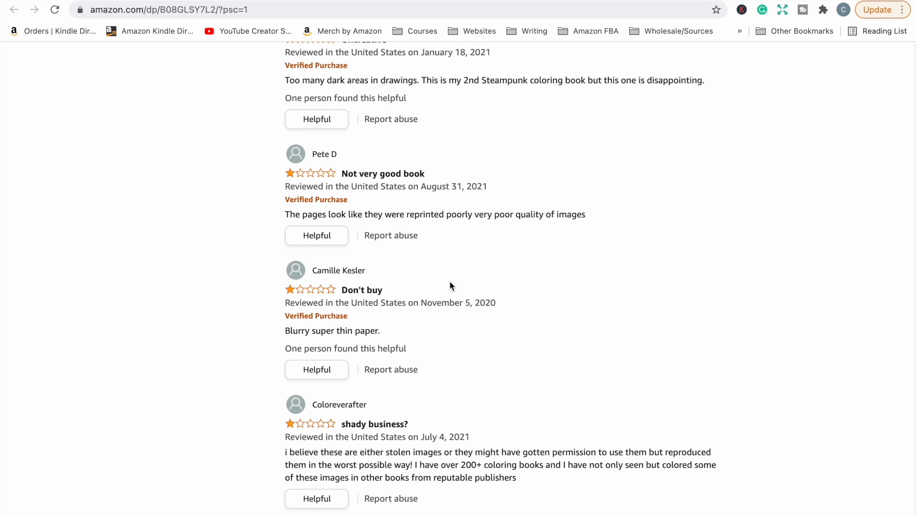
{"action": "mouse_move", "coordinate": [449, 308]}
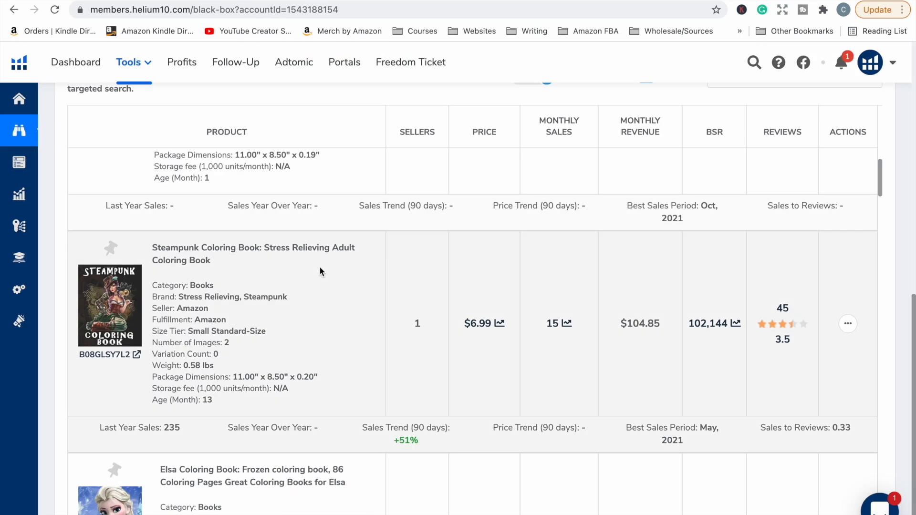
Step: Run the Black Box Books search for title keyword 'gardening', rating max 4, BSR max 200000
{"action": "scroll", "scroll_direction": "up", "scroll_amount": 3}
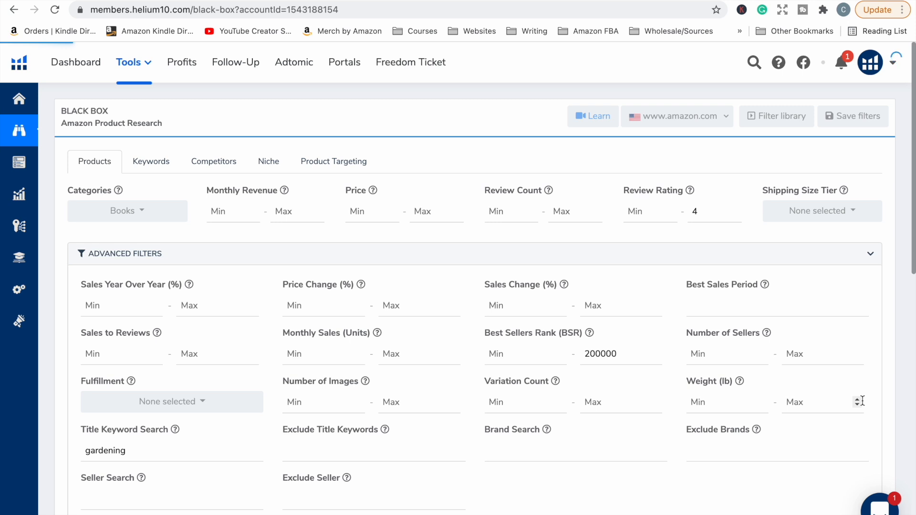
{"action": "scroll", "scroll_direction": "up", "scroll_amount": 3}
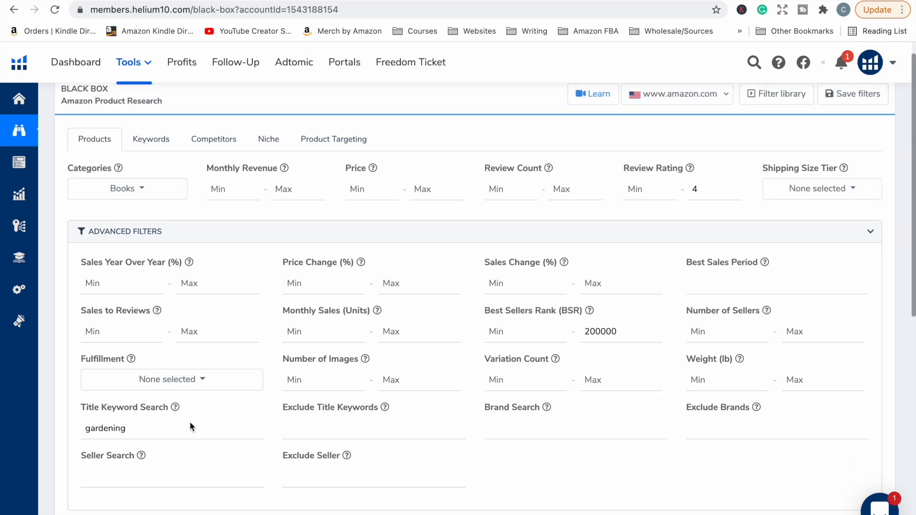
{"action": "left_click", "coordinate": [853, 105]}
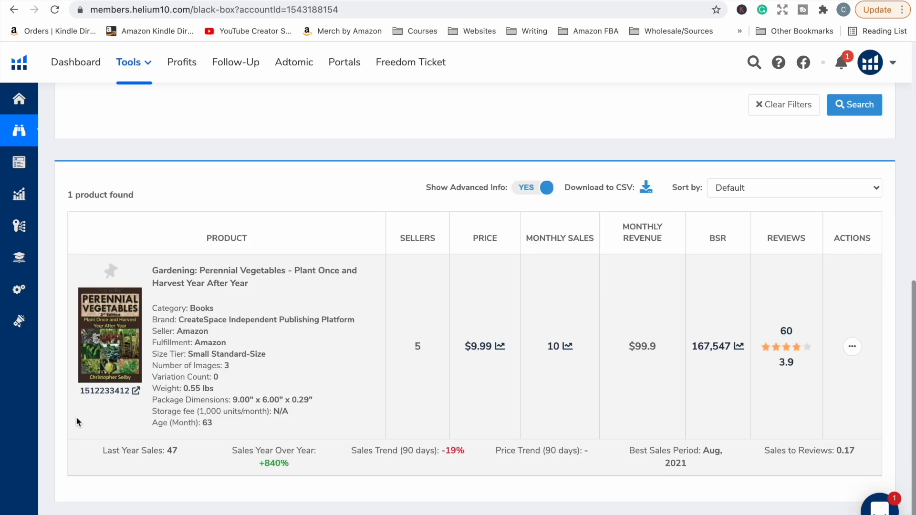
{"action": "mouse_move", "coordinate": [56, 467]}
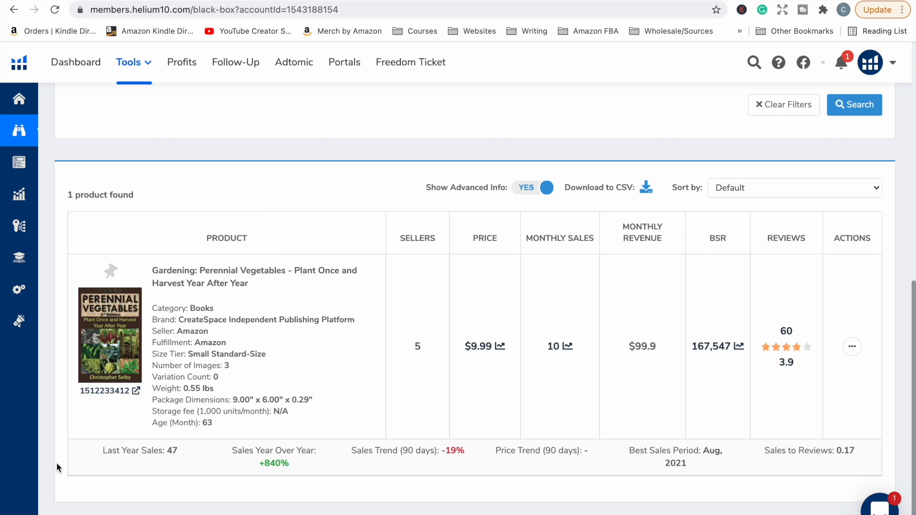
{"action": "mouse_move", "coordinate": [101, 402]}
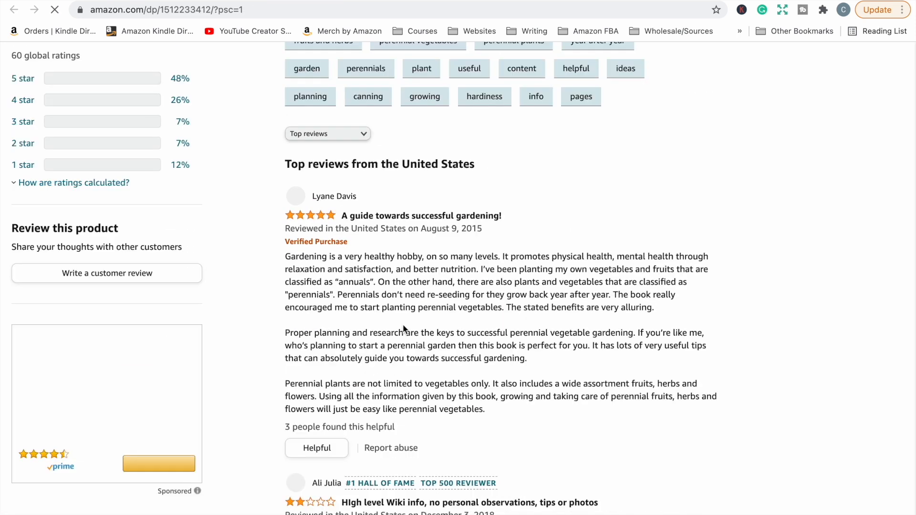
Step: Read through the Perennial Vegetables listing's reviews, including the low-star UK complaints
{"action": "scroll", "scroll_direction": "down", "scroll_amount": 3}
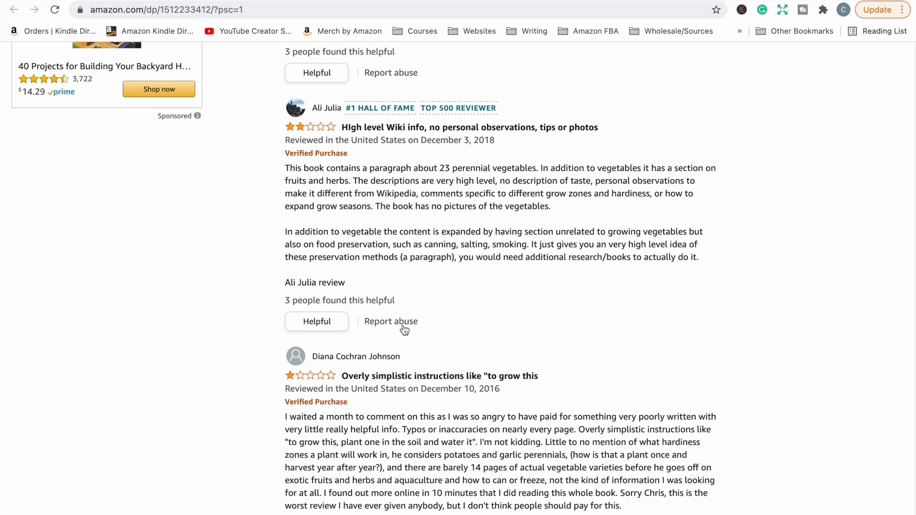
{"action": "mouse_move", "coordinate": [394, 308]}
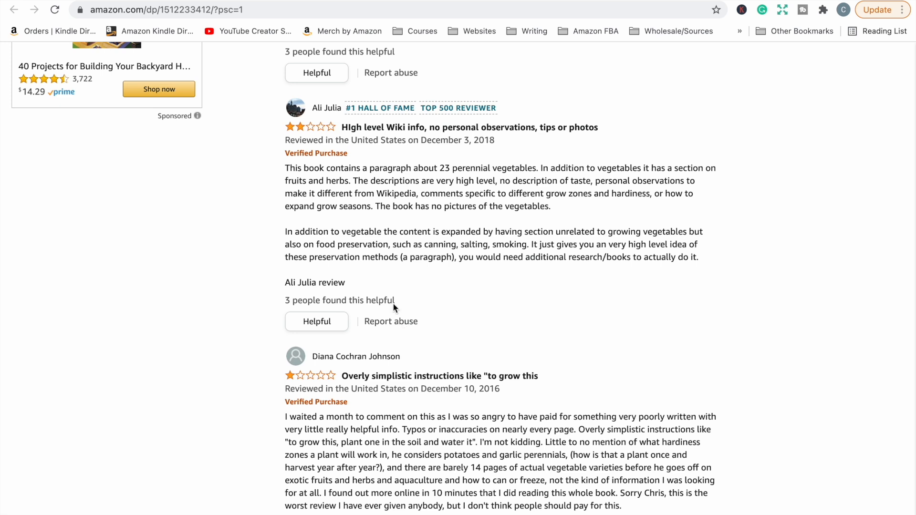
{"action": "mouse_move", "coordinate": [342, 153]}
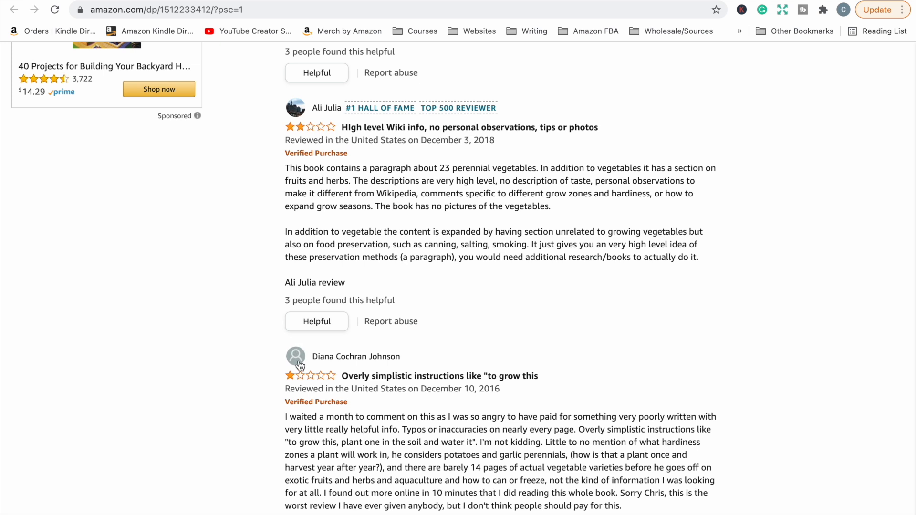
{"action": "scroll", "scroll_direction": "down", "scroll_amount": 3}
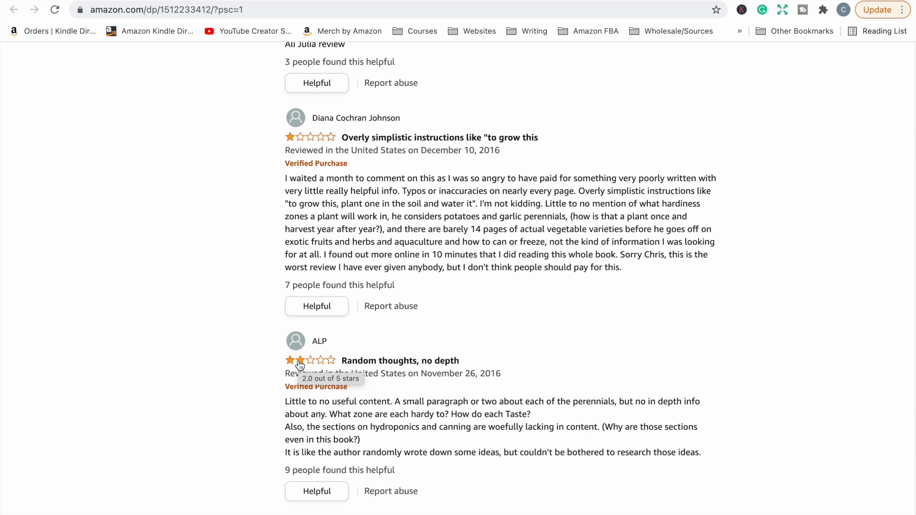
{"action": "scroll", "scroll_direction": "down", "scroll_amount": 3}
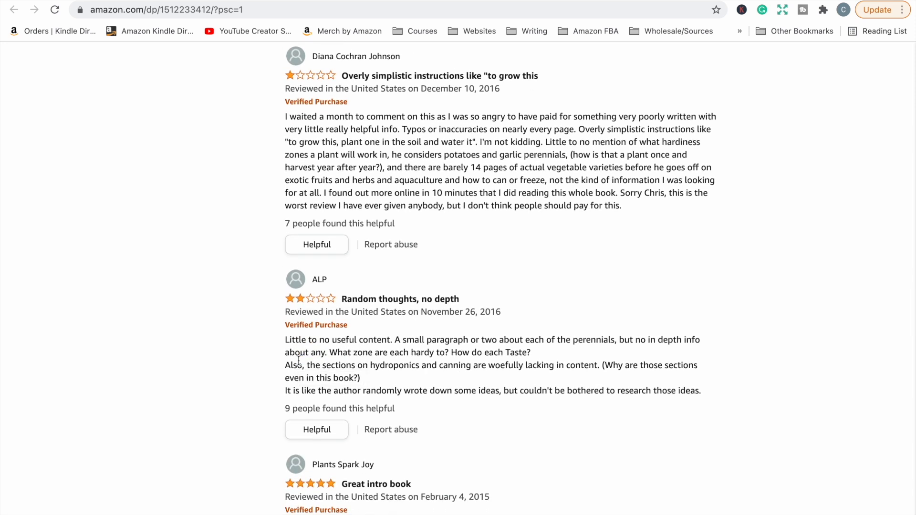
{"action": "mouse_move", "coordinate": [171, 332]}
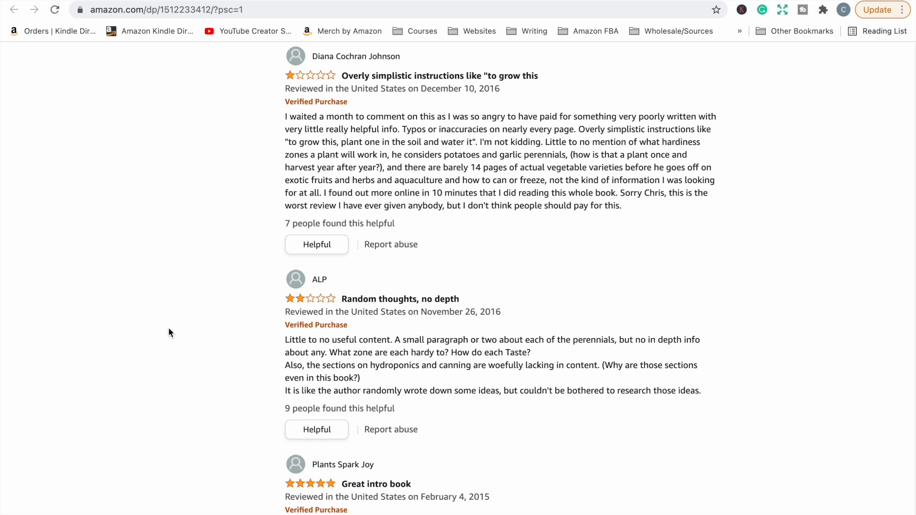
{"action": "scroll", "scroll_direction": "down", "scroll_amount": 3}
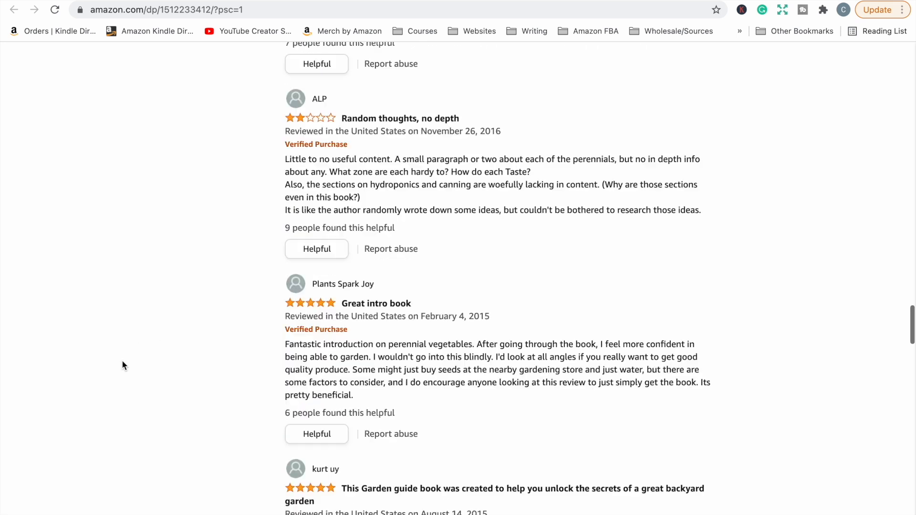
{"action": "scroll", "scroll_direction": "up", "scroll_amount": 3}
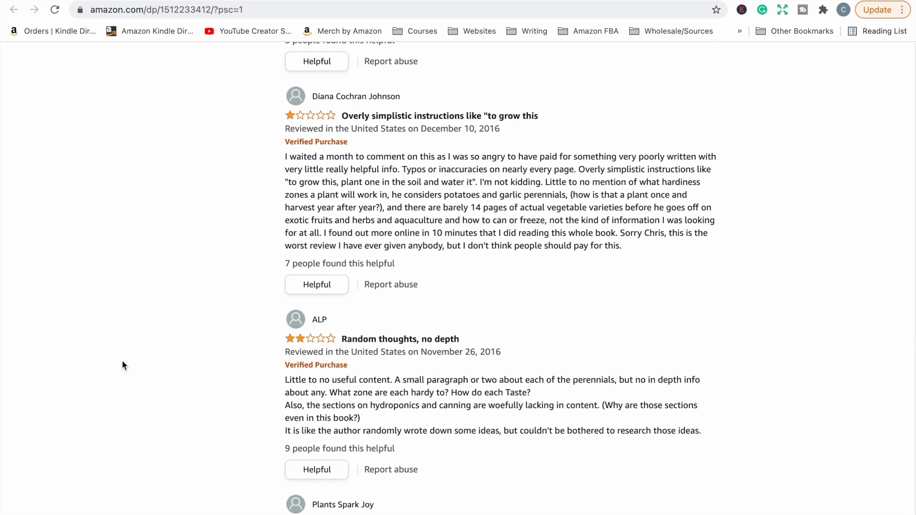
{"action": "mouse_move", "coordinate": [239, 462]}
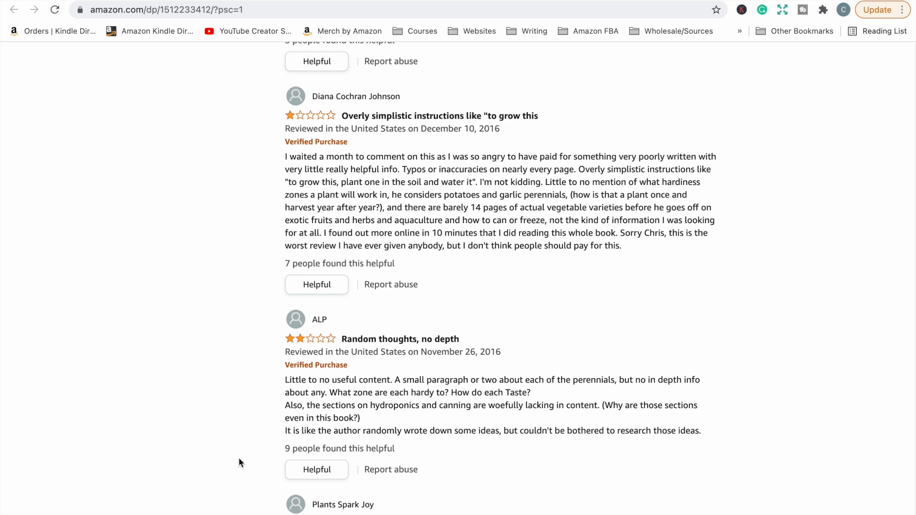
{"action": "mouse_move", "coordinate": [508, 347]}
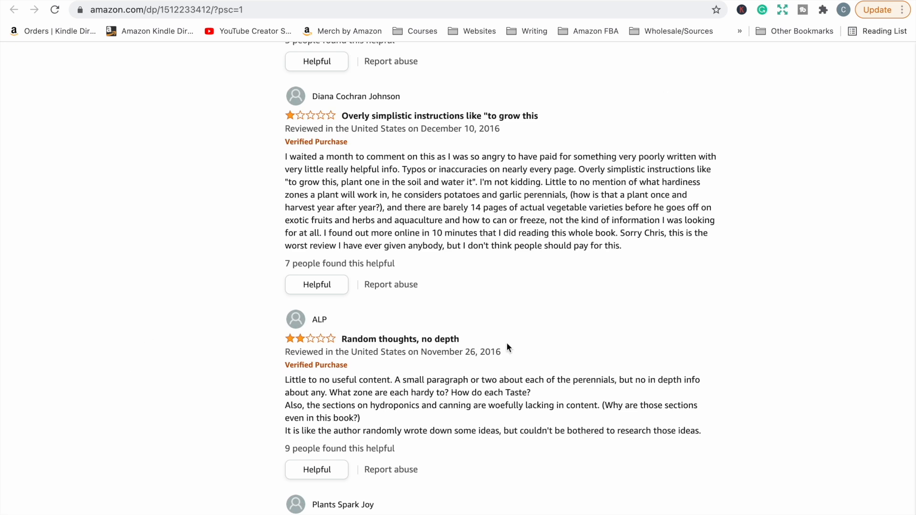
{"action": "scroll", "scroll_direction": "down", "scroll_amount": 3}
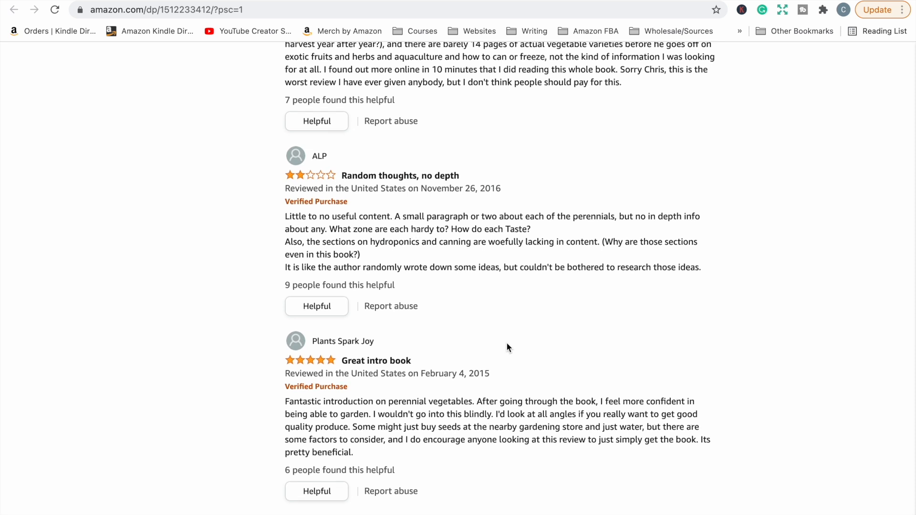
{"action": "scroll", "scroll_direction": "down", "scroll_amount": 3}
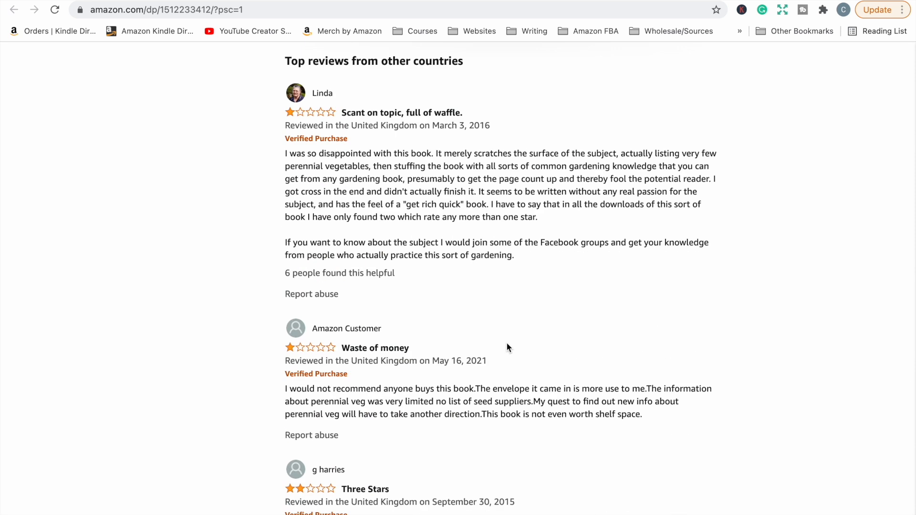
{"action": "scroll", "scroll_direction": "down", "scroll_amount": 3}
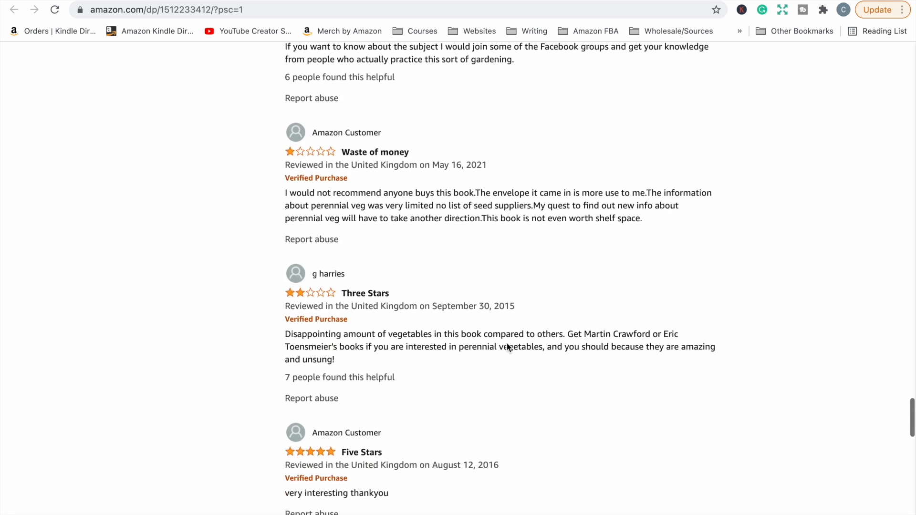